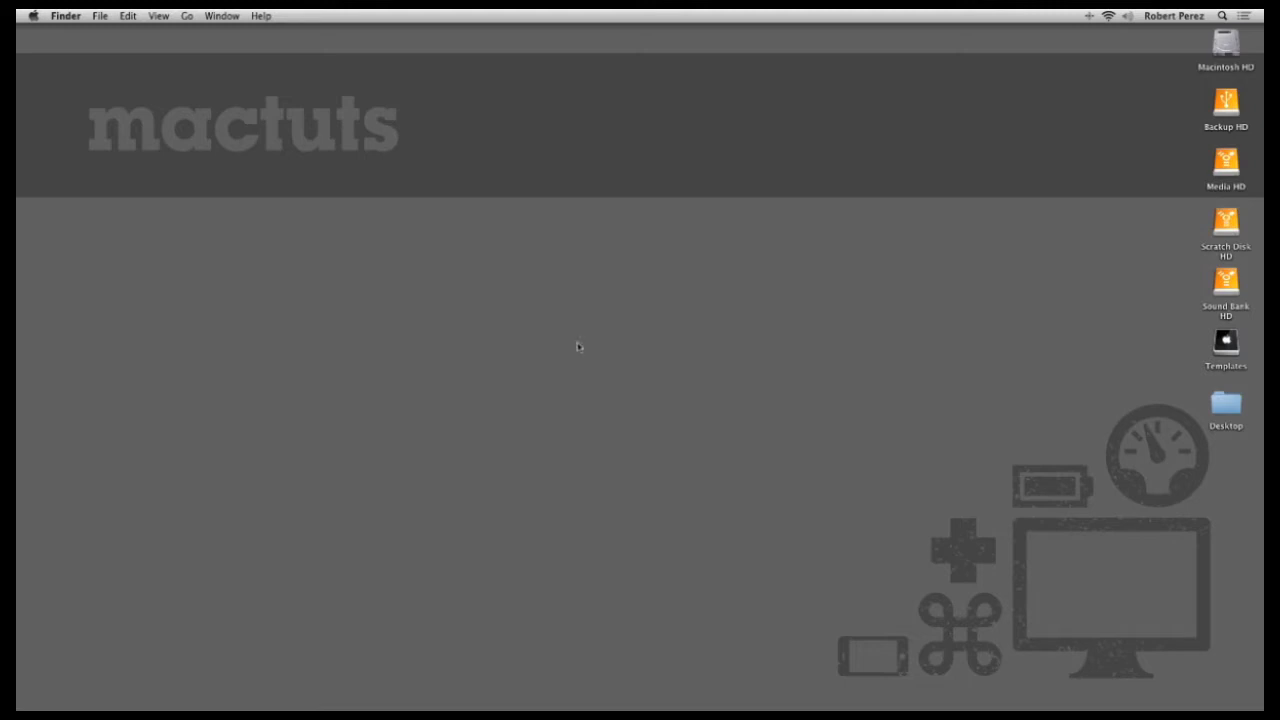
{"action": "mouse_move", "coordinate": [400, 464]}
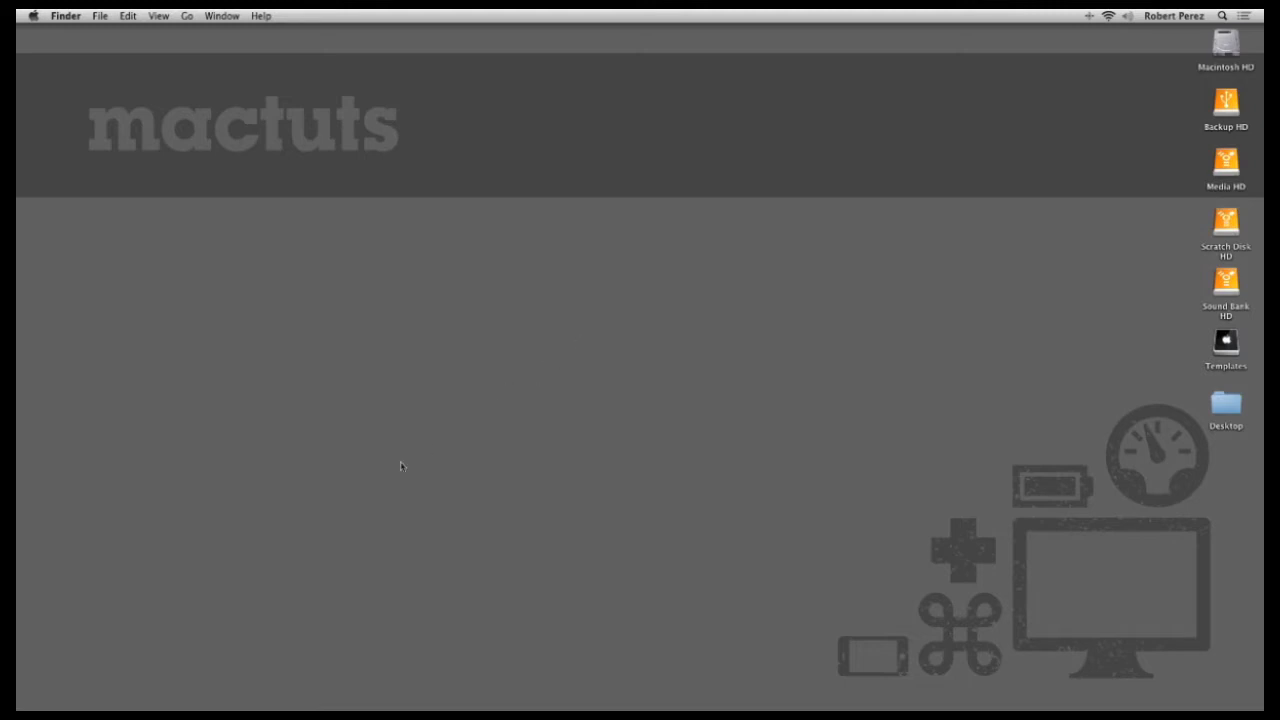
{"action": "mouse_move", "coordinate": [388, 480]}
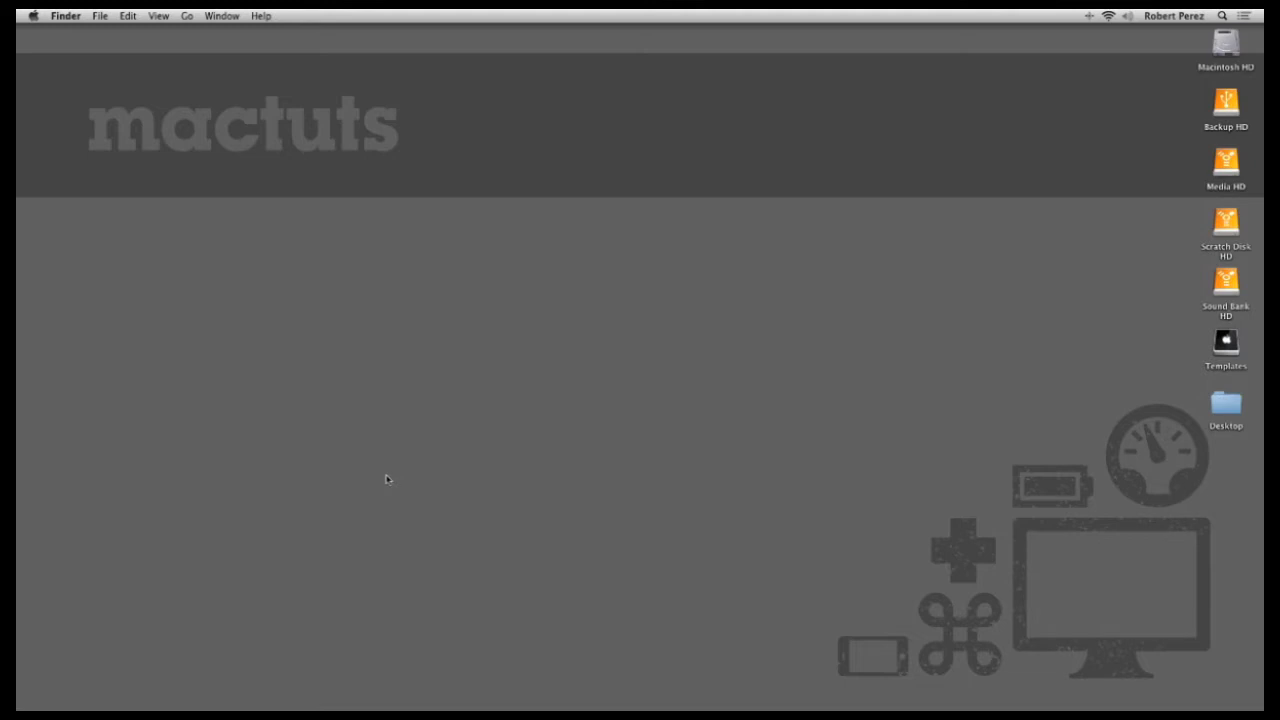
{"action": "mouse_move", "coordinate": [268, 516]}
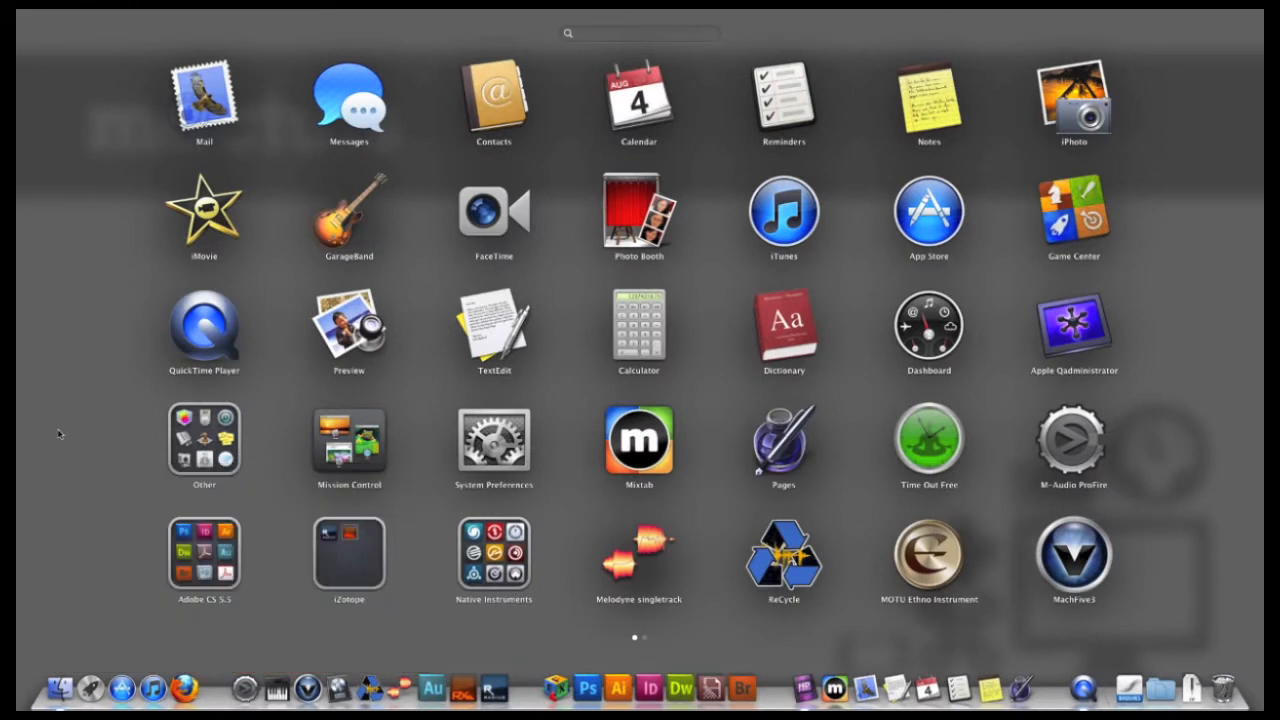
{"action": "mouse_move", "coordinate": [90, 476]}
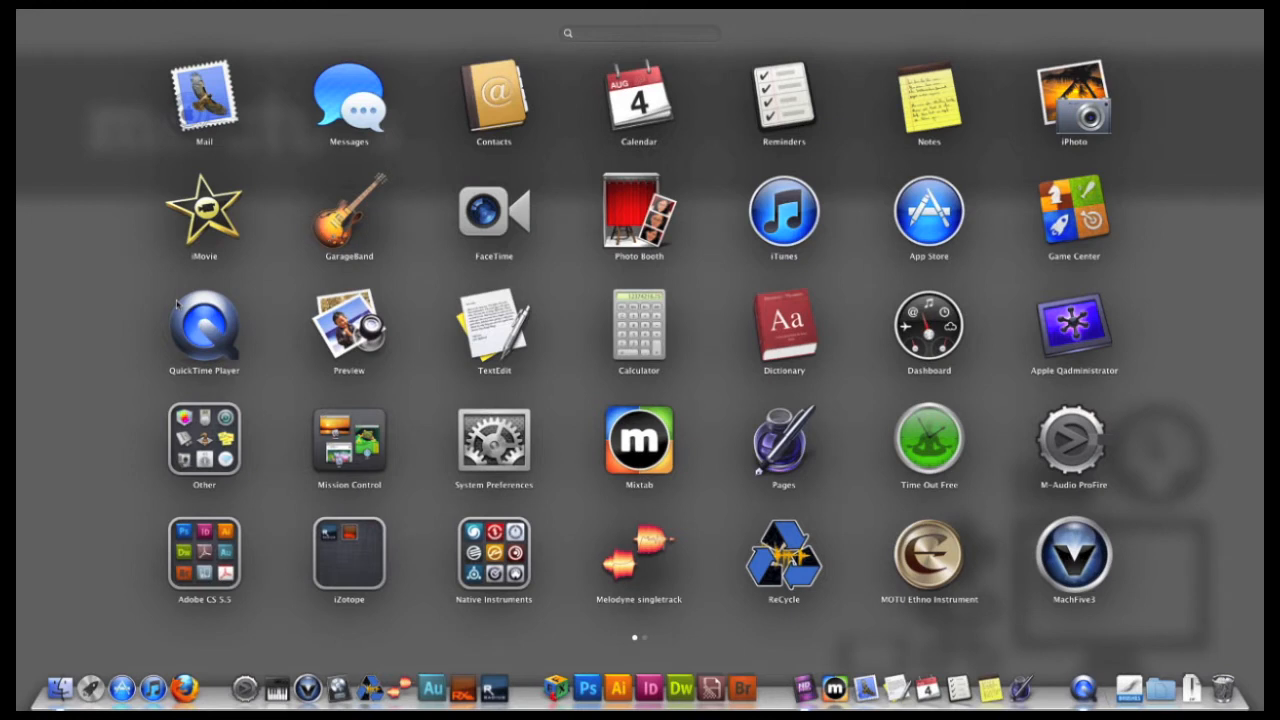
{"action": "mouse_move", "coordinate": [60, 510]}
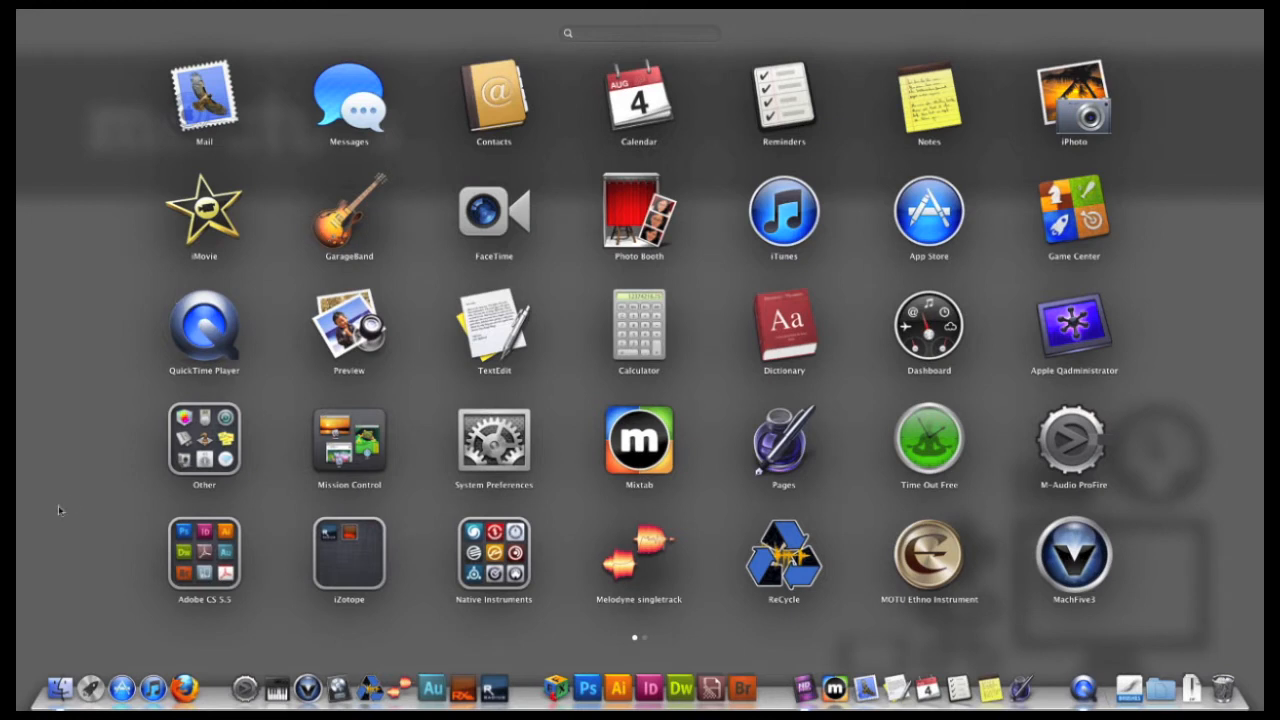
{"action": "mouse_move", "coordinate": [196, 650]}
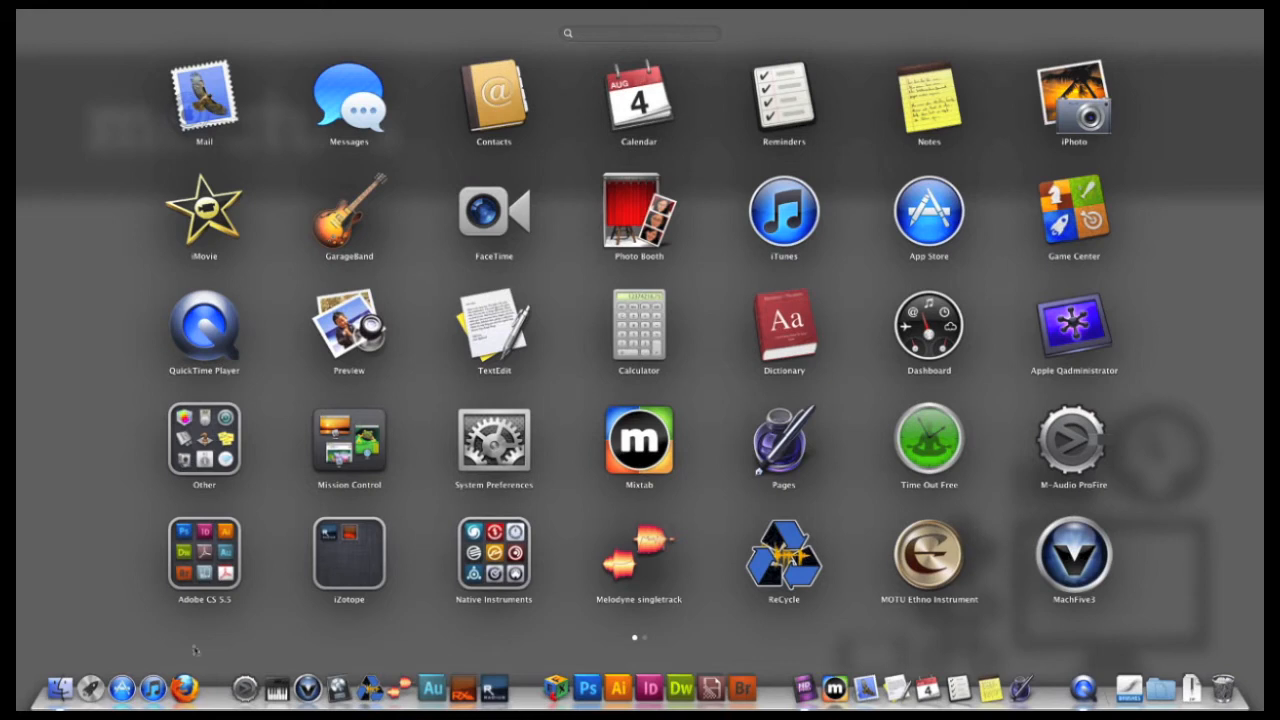
{"action": "mouse_move", "coordinate": [212, 652]}
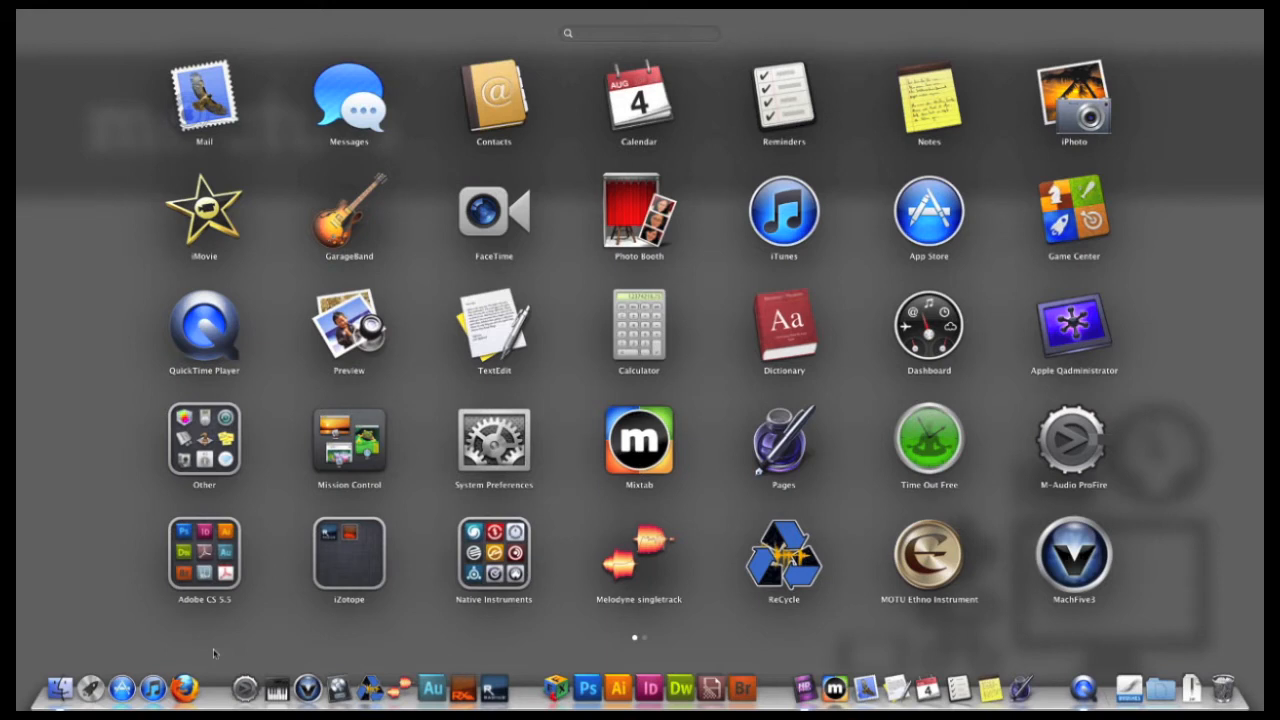
{"action": "mouse_move", "coordinate": [466, 622]}
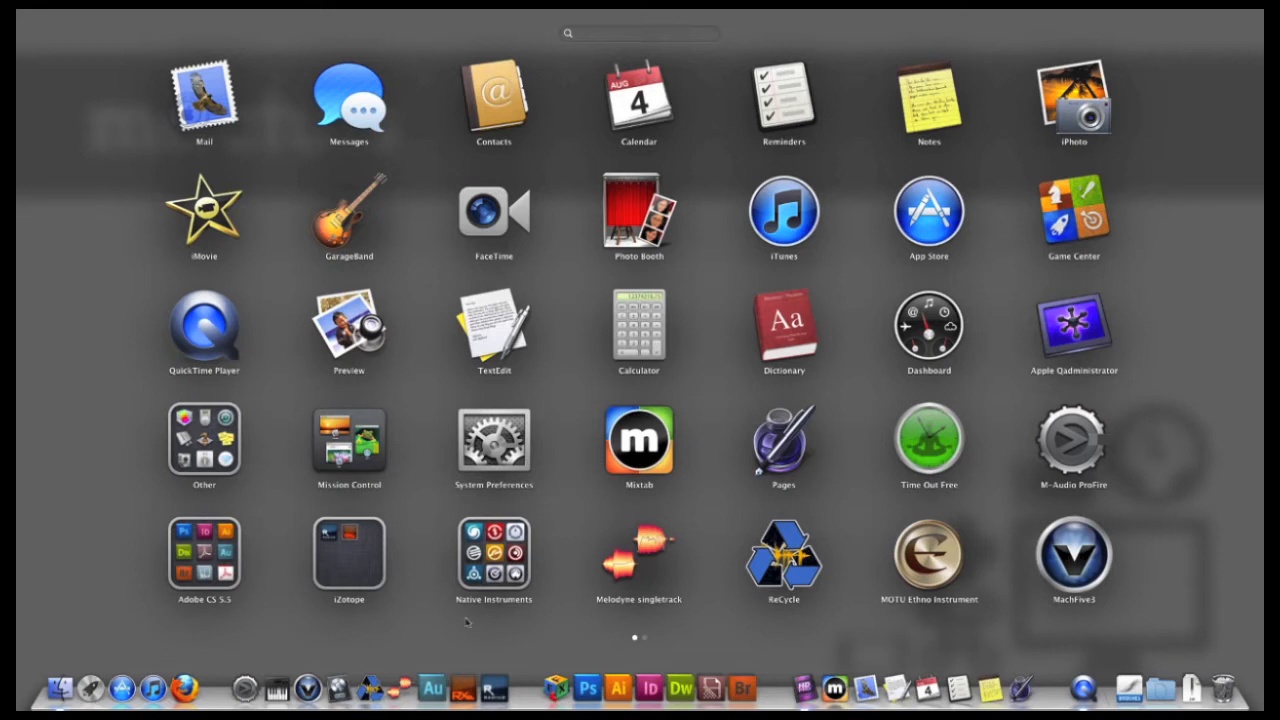
{"action": "mouse_move", "coordinate": [550, 436]}
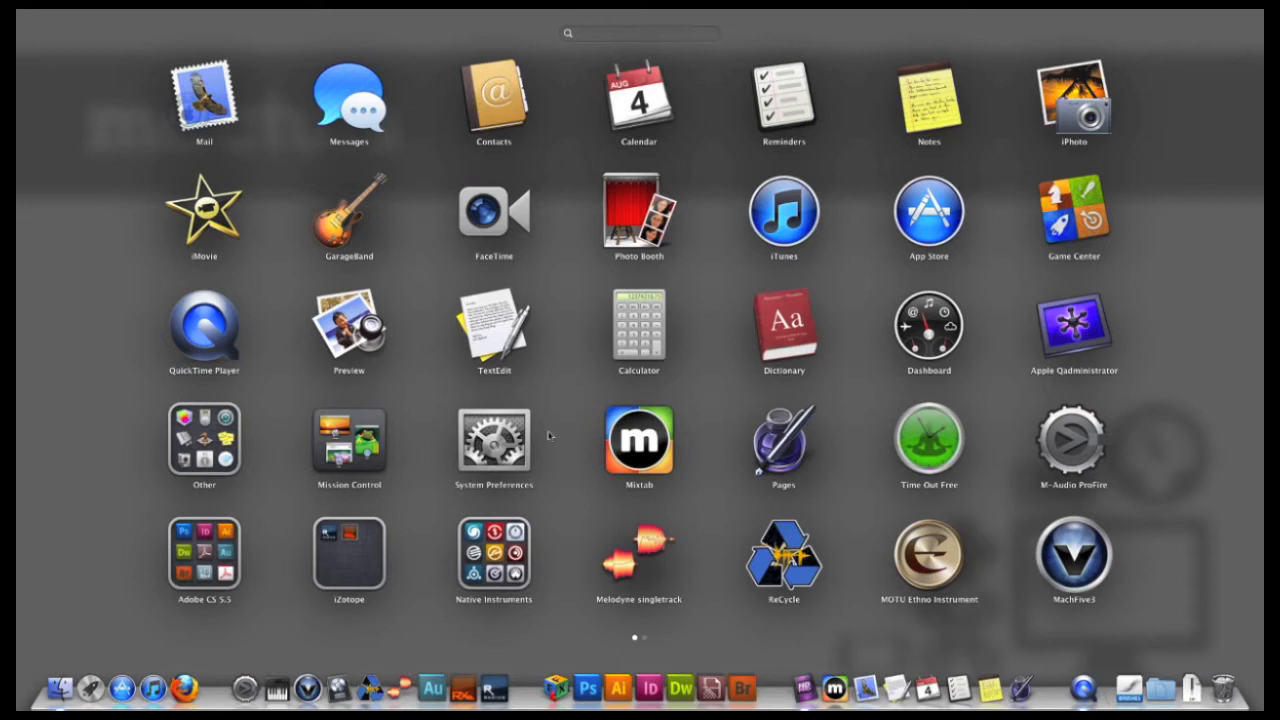
{"action": "mouse_move", "coordinate": [588, 288]}
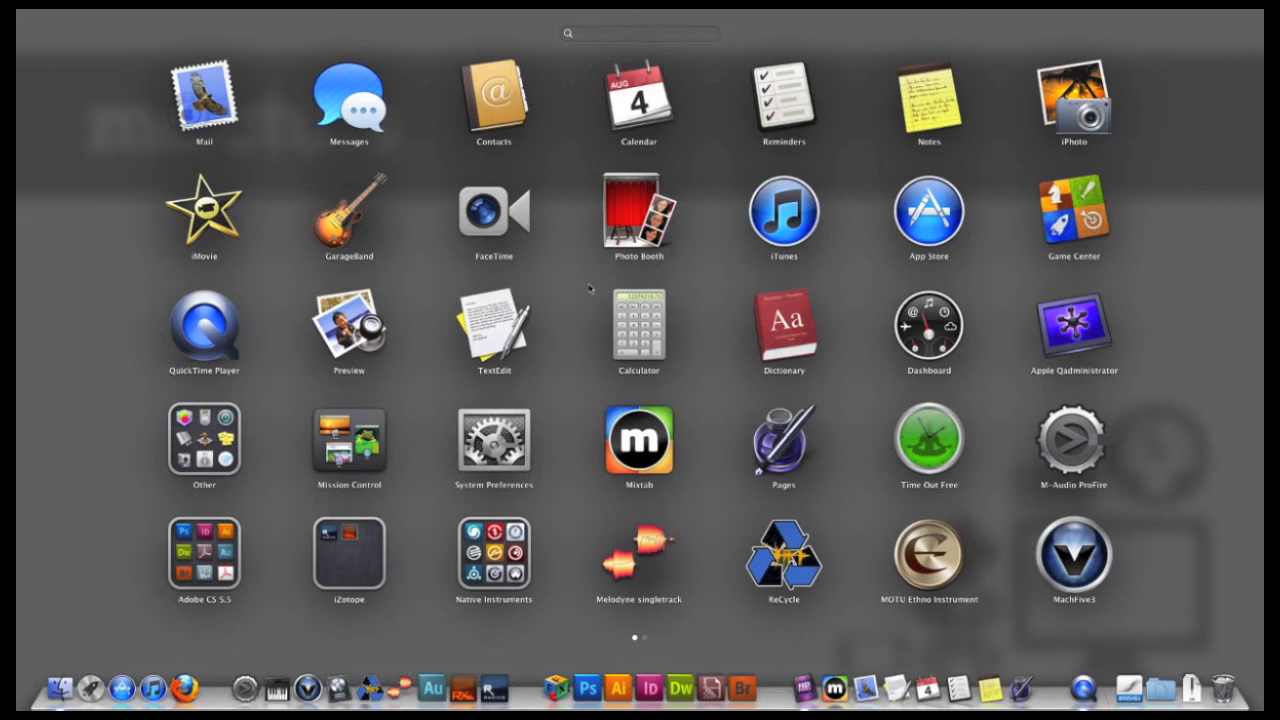
{"action": "mouse_move", "coordinate": [712, 340]}
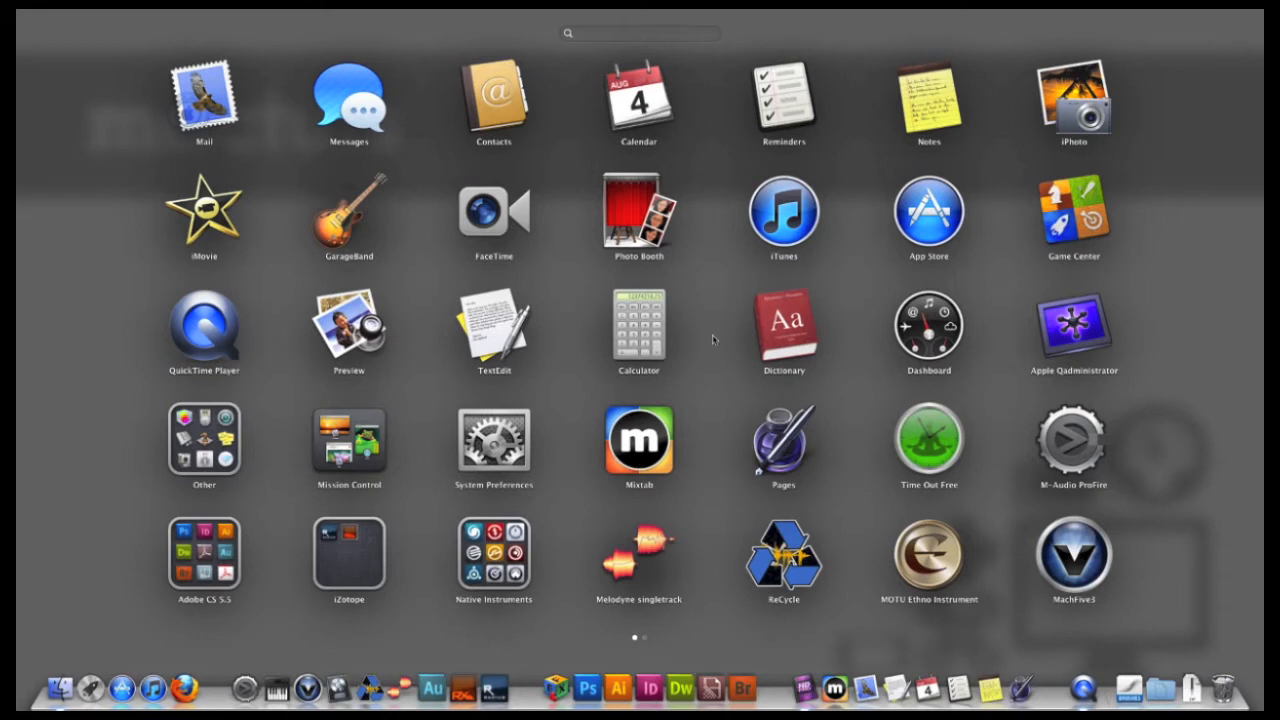
{"action": "mouse_move", "coordinate": [736, 516]}
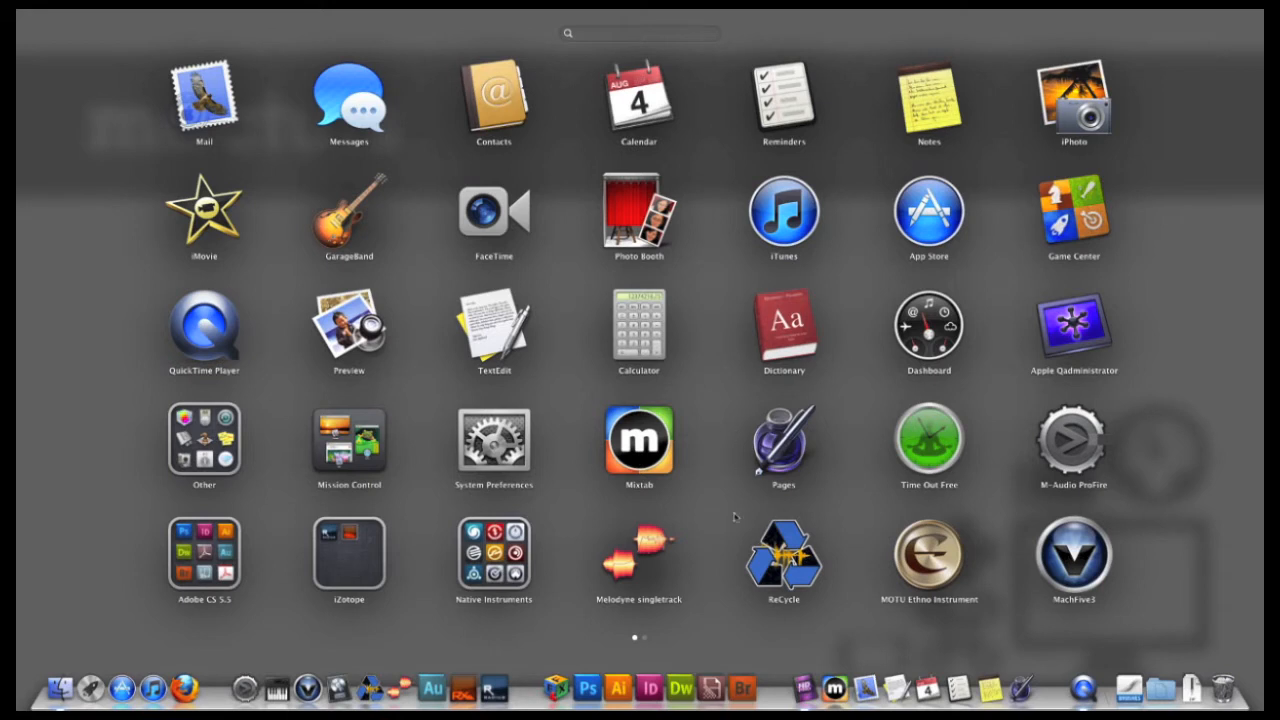
{"action": "mouse_move", "coordinate": [722, 588]}
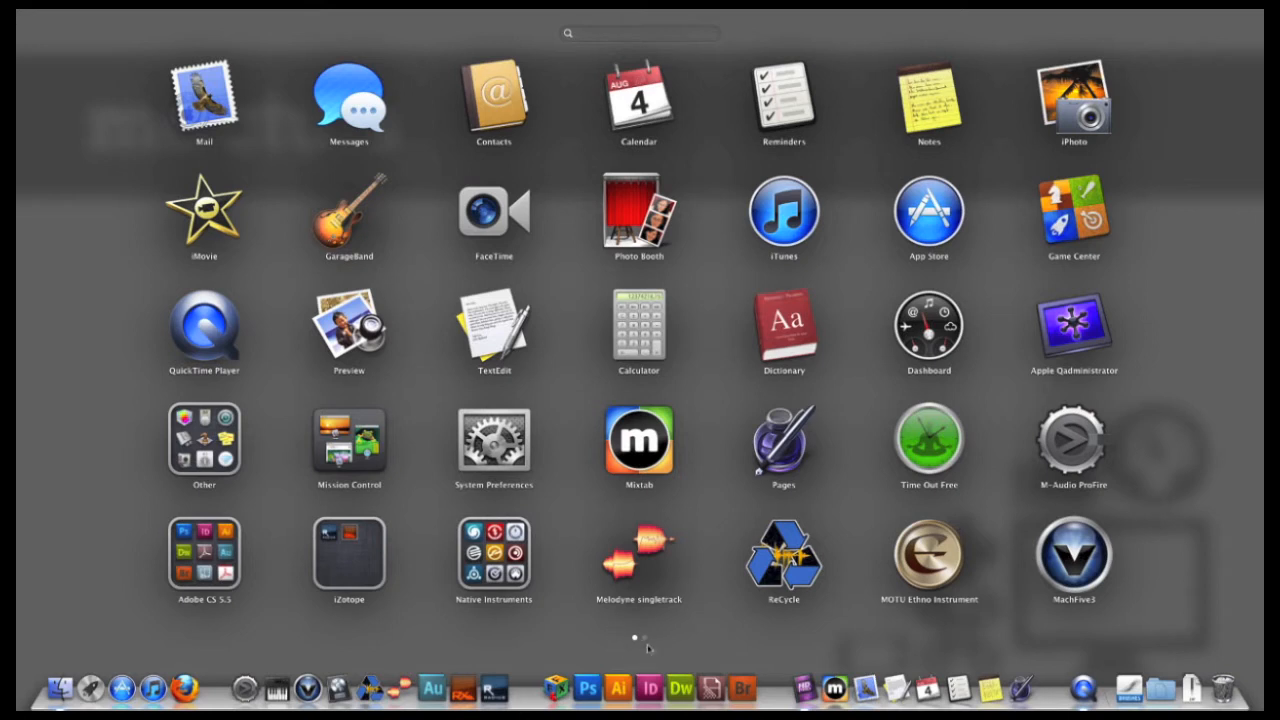
{"action": "mouse_move", "coordinate": [716, 632]}
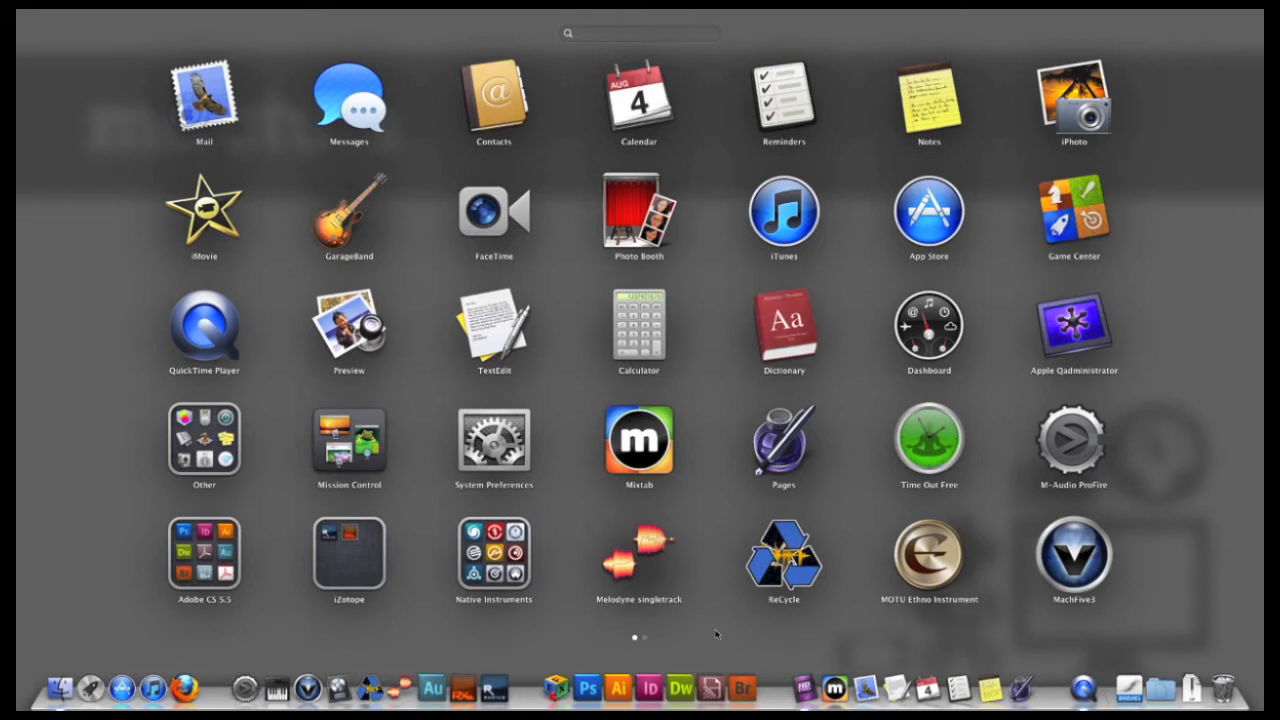
{"action": "mouse_move", "coordinate": [736, 414]}
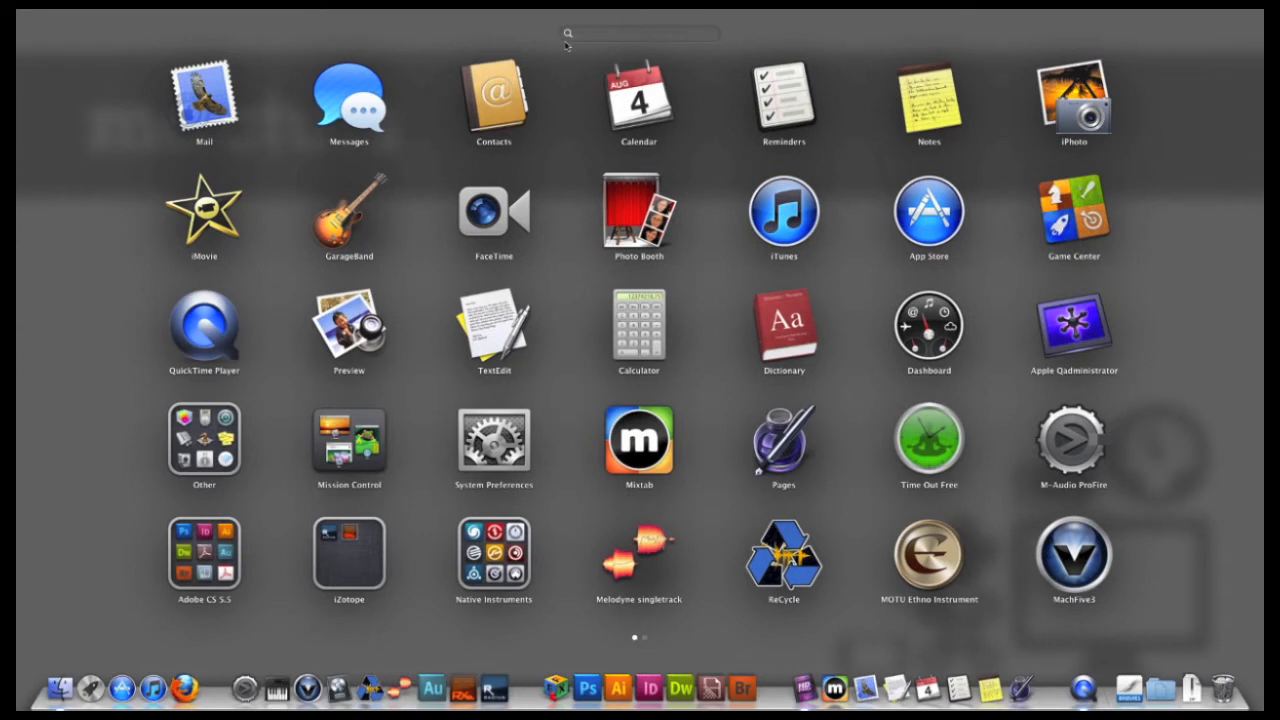
{"action": "mouse_move", "coordinate": [590, 40]}
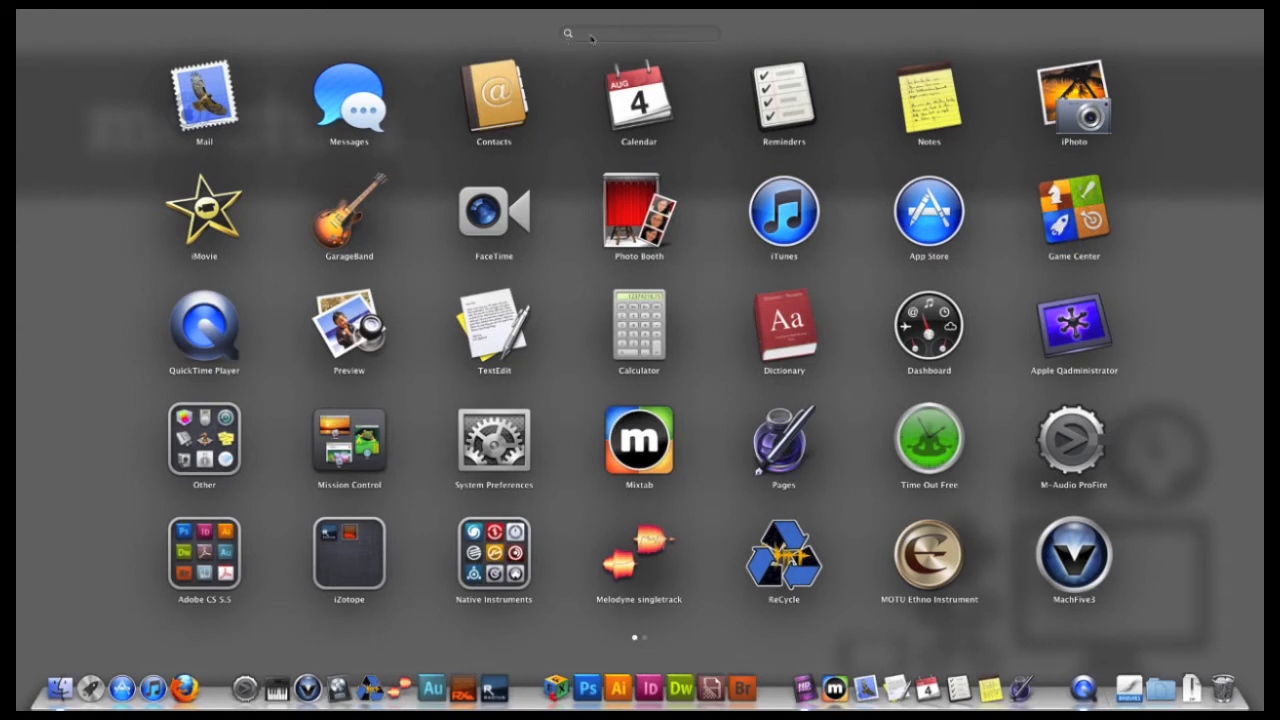
{"action": "mouse_move", "coordinate": [748, 36]}
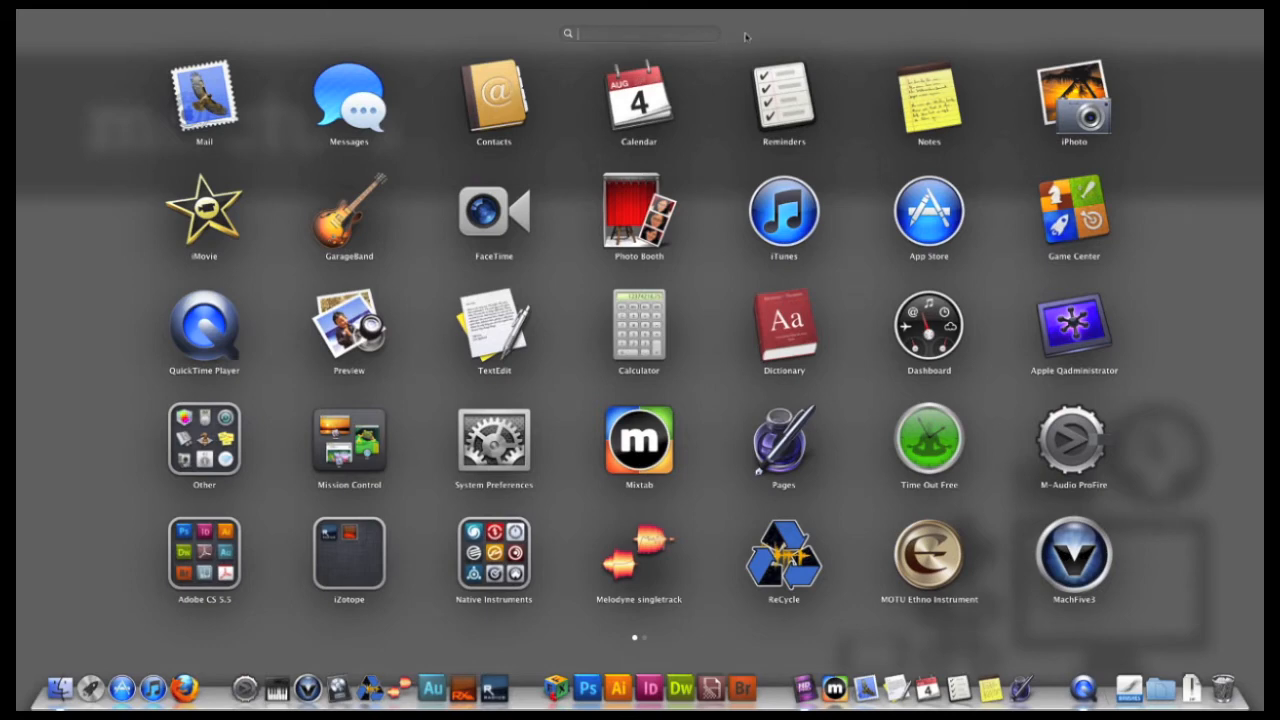
{"action": "type", "text": "Adobe Indesign"}
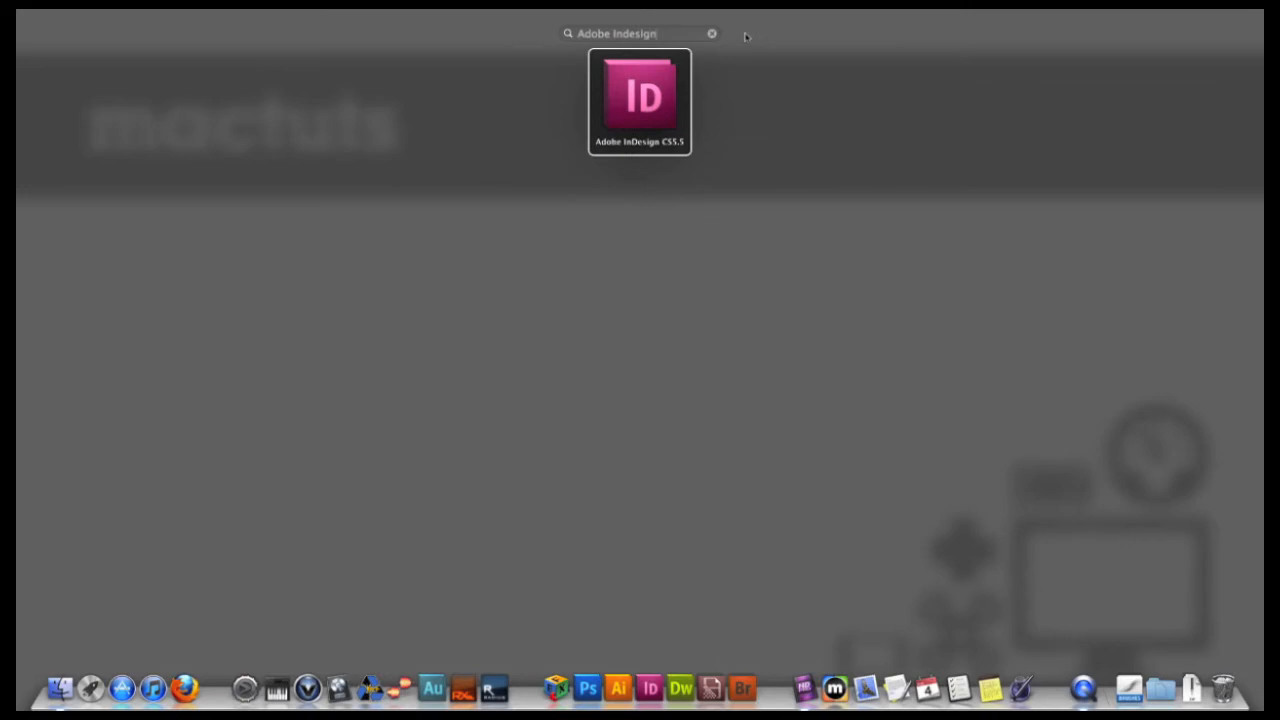
{"action": "mouse_move", "coordinate": [728, 80]}
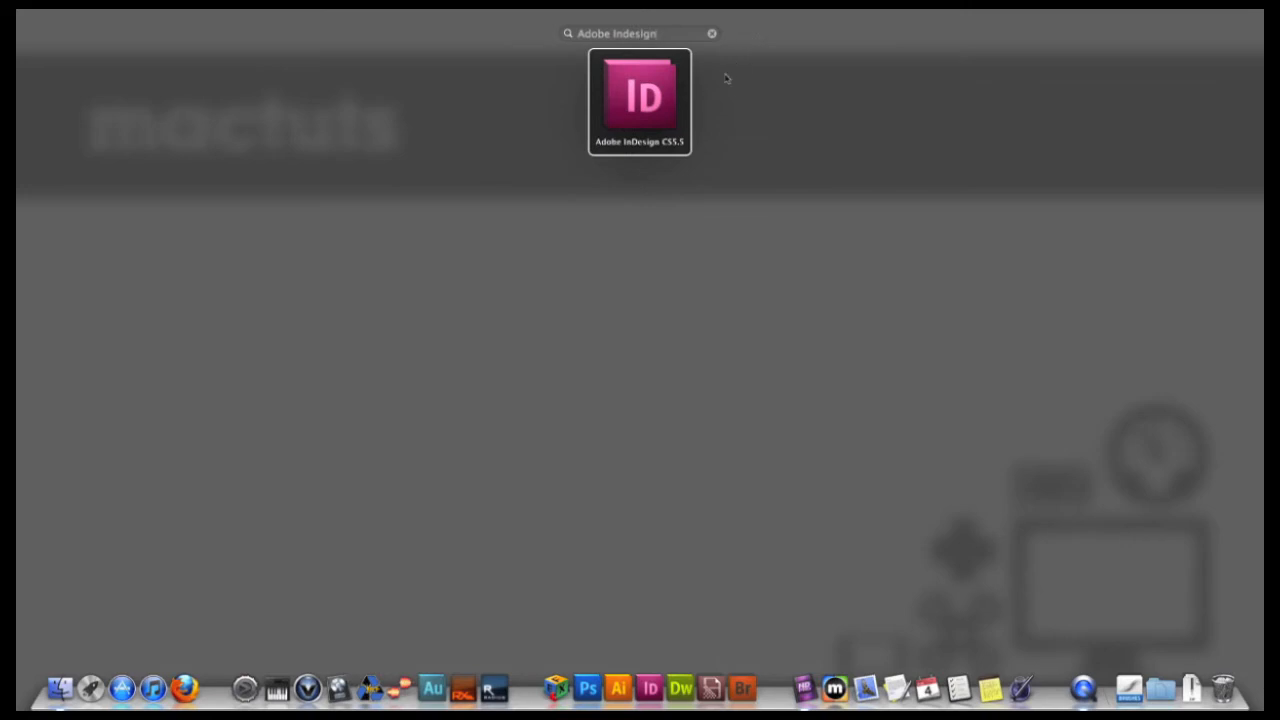
{"action": "mouse_move", "coordinate": [712, 36]}
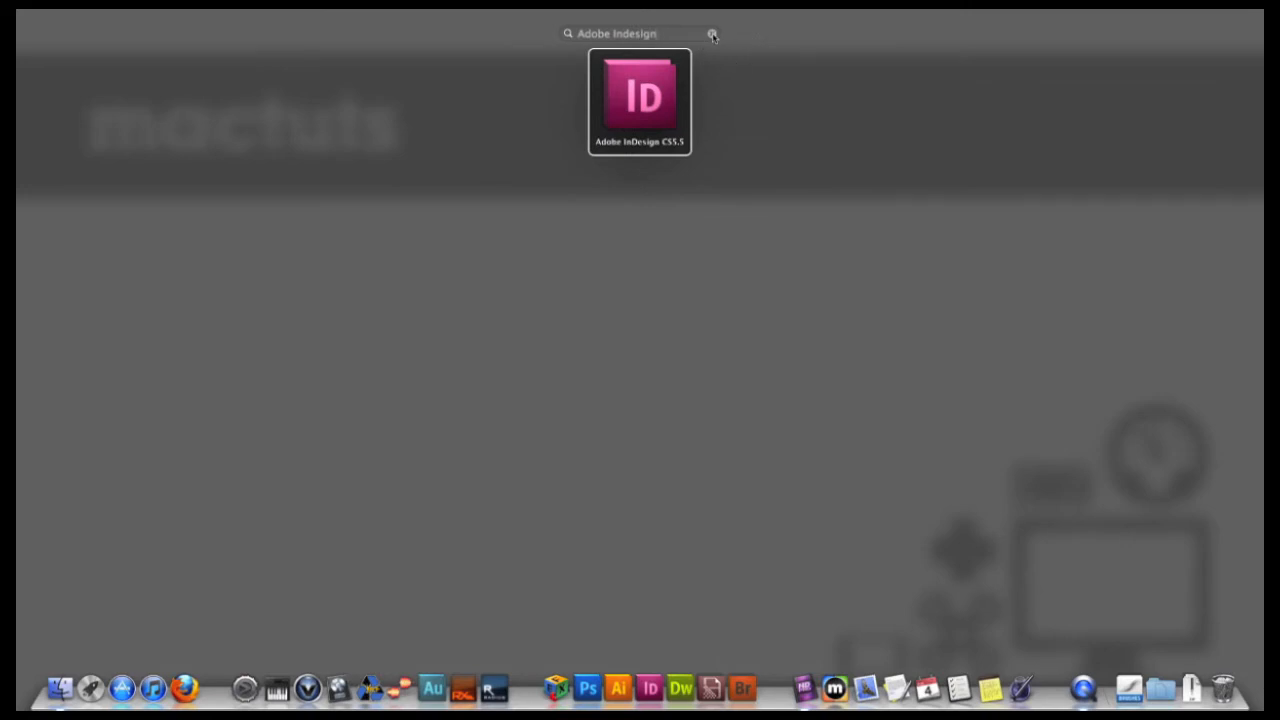
{"action": "left_click", "coordinate": [712, 32]}
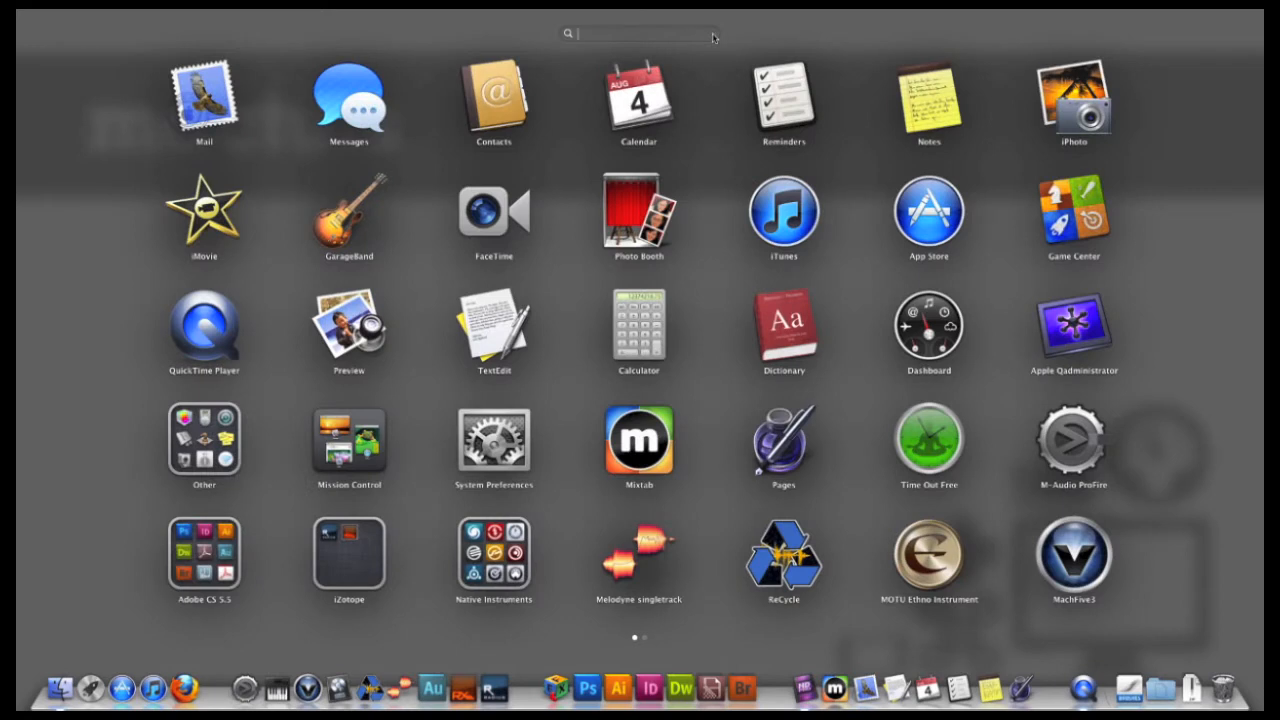
{"action": "mouse_move", "coordinate": [690, 308]}
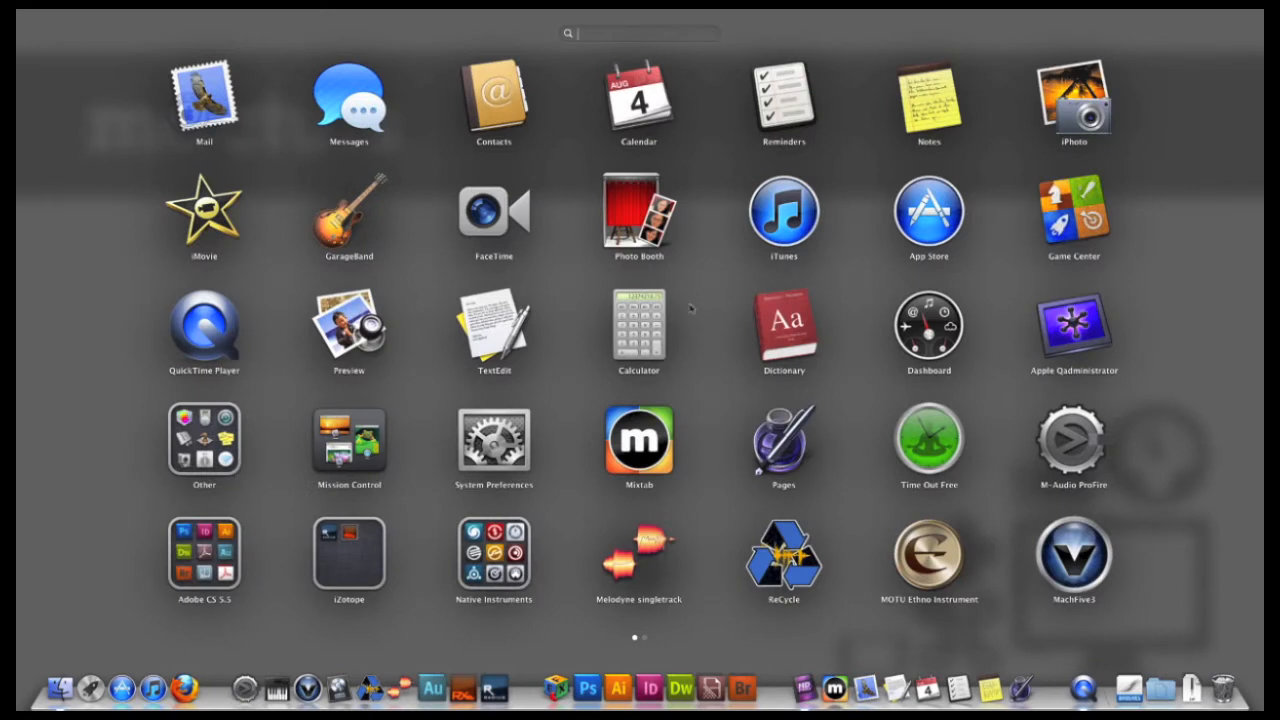
{"action": "mouse_move", "coordinate": [764, 508]}
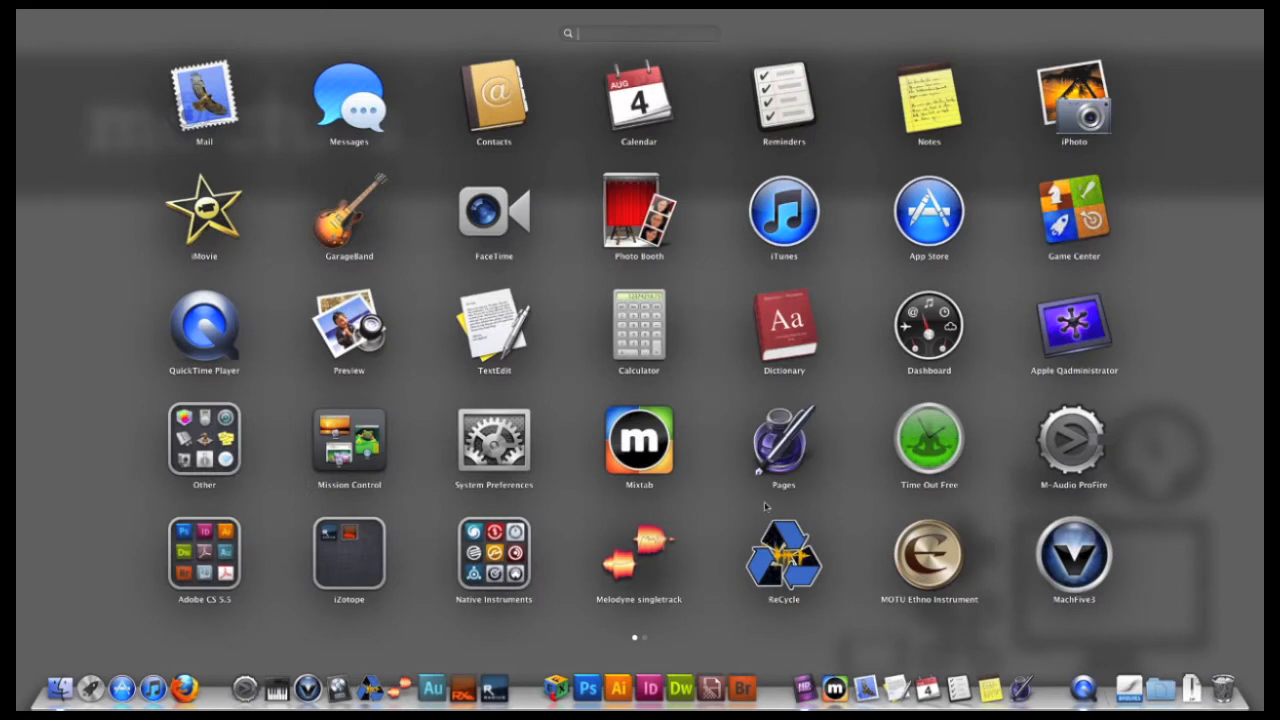
{"action": "mouse_move", "coordinate": [1076, 440]}
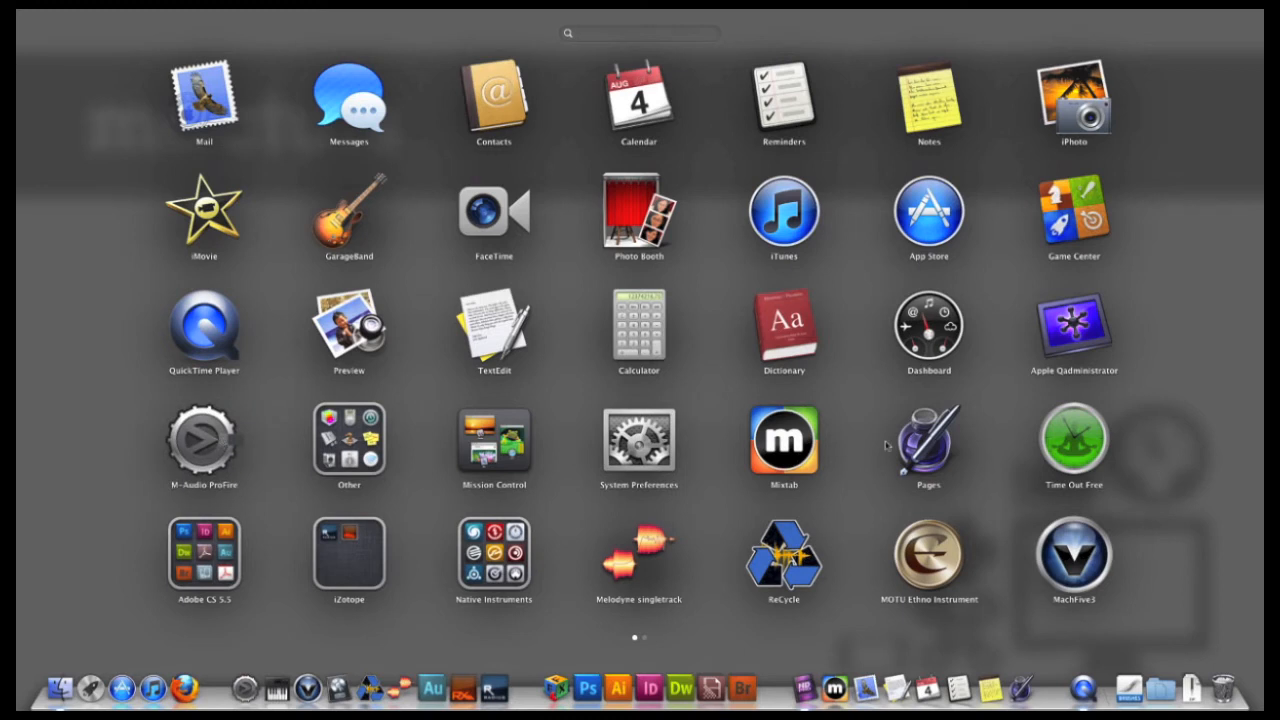
{"action": "mouse_move", "coordinate": [1036, 472]}
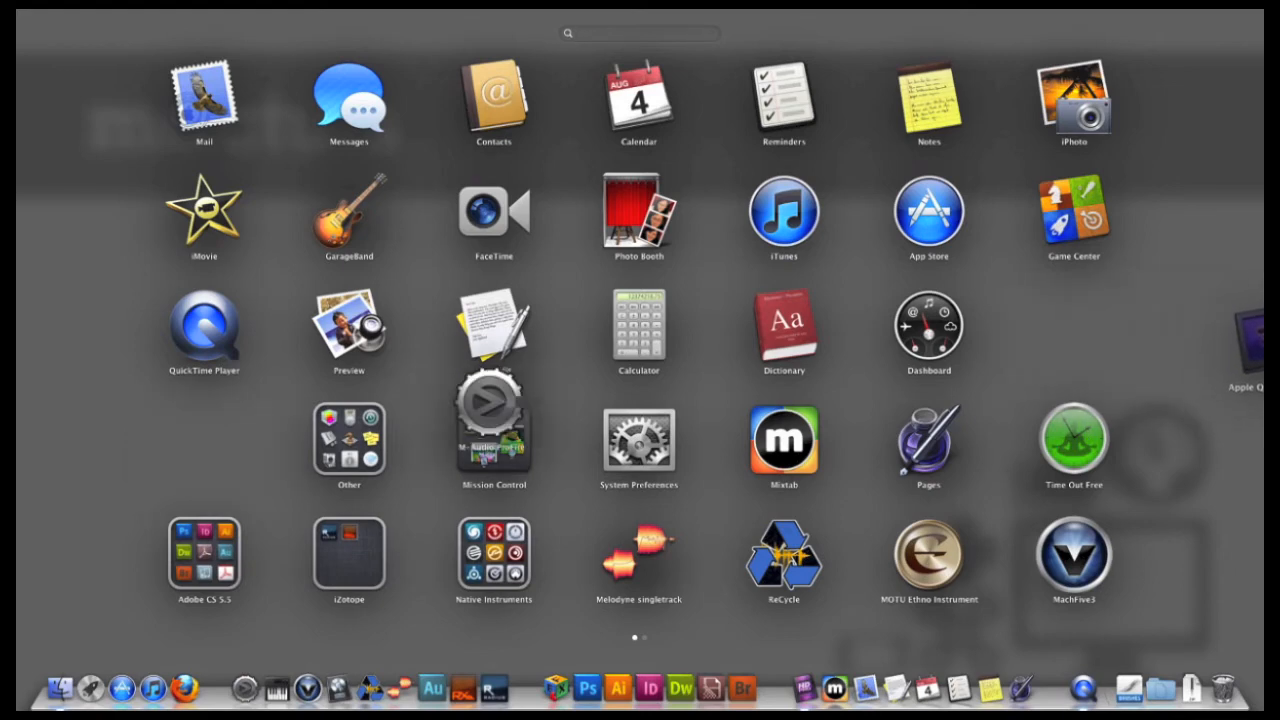
Move the utility app onto page two beside Firefox and leave Billings alone on page three.
{"action": "scroll", "scroll_direction": "left", "scroll_amount": 3}
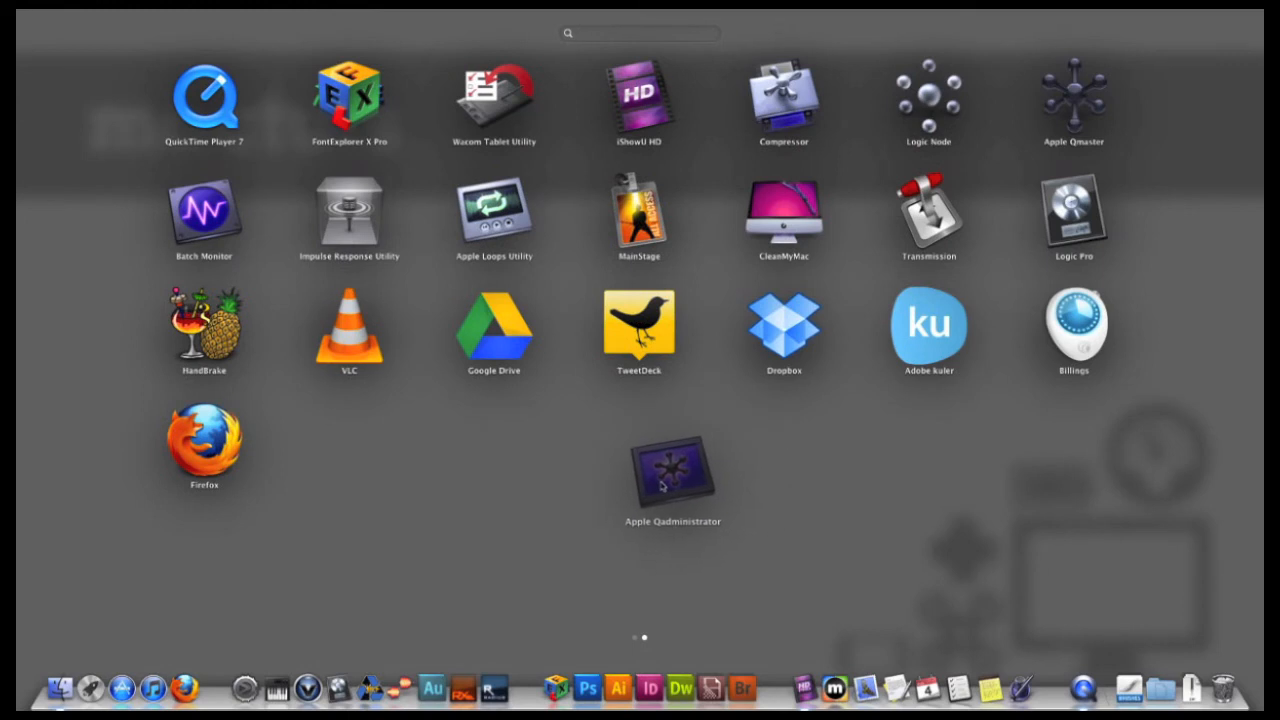
{"action": "left_click_drag", "start_coordinate": [672, 480], "coordinate": [348, 444]}
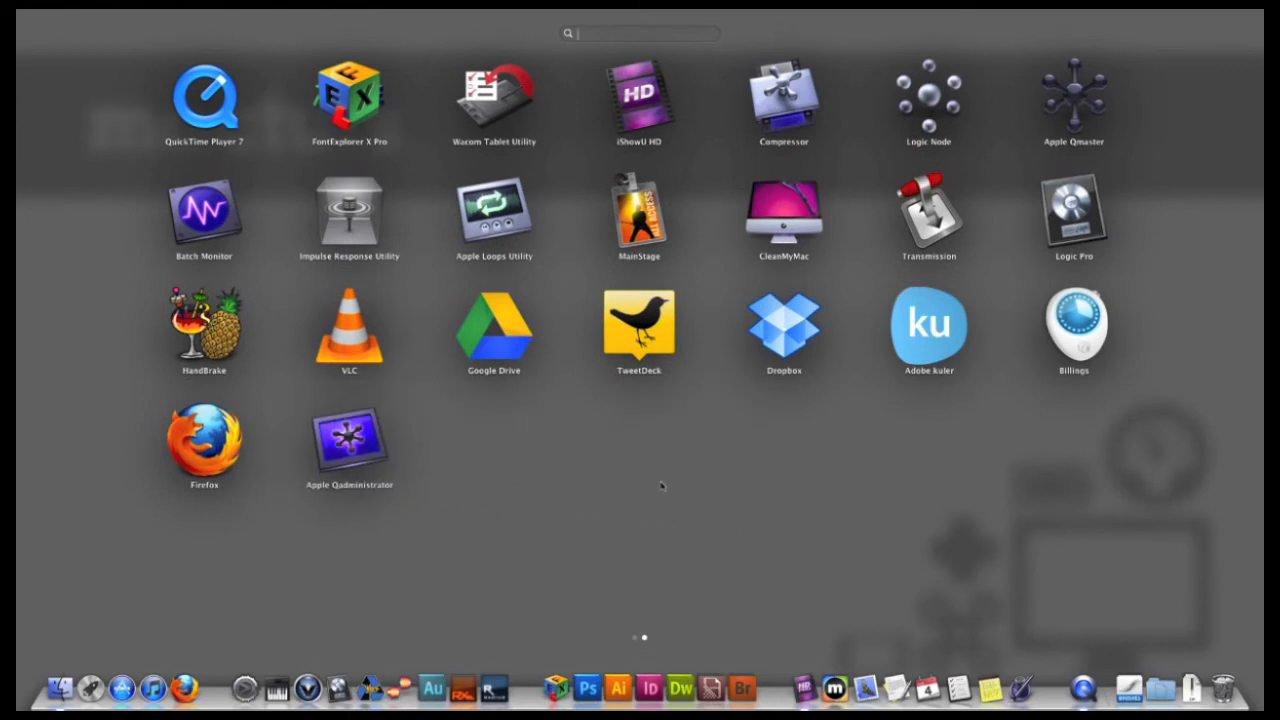
{"action": "mouse_move", "coordinate": [1078, 418]}
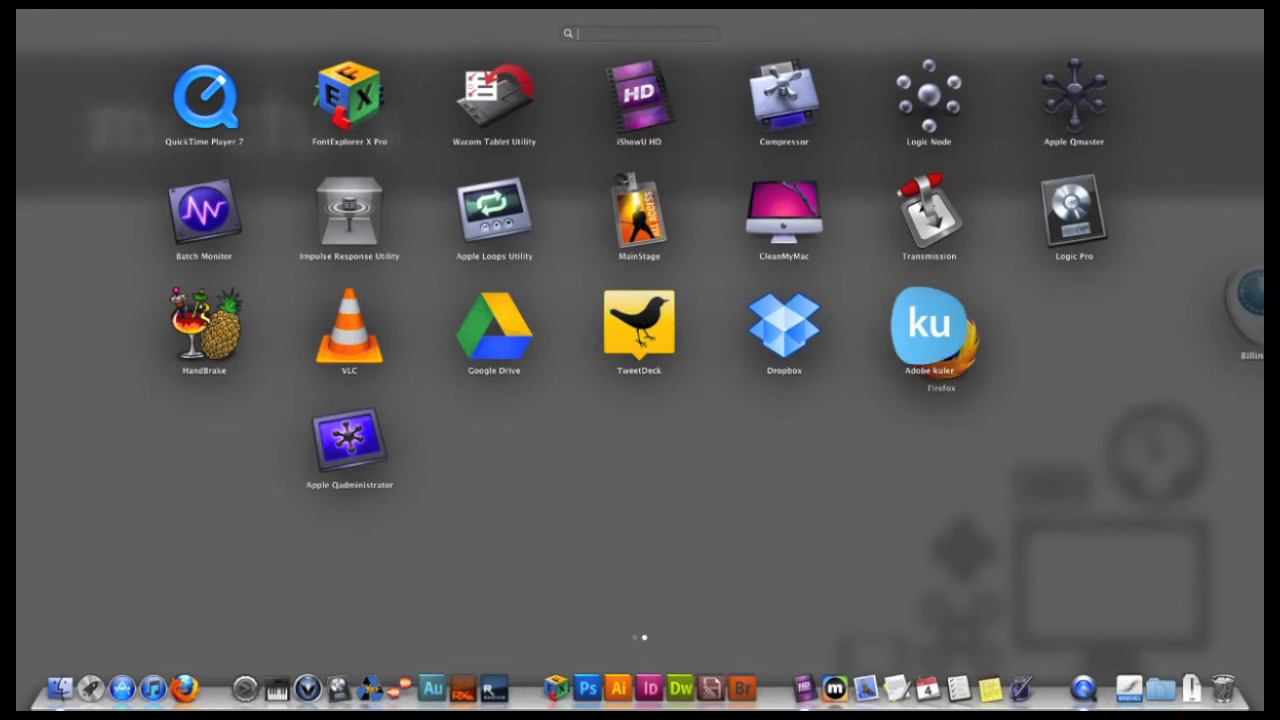
{"action": "scroll", "scroll_direction": "left", "scroll_amount": 3}
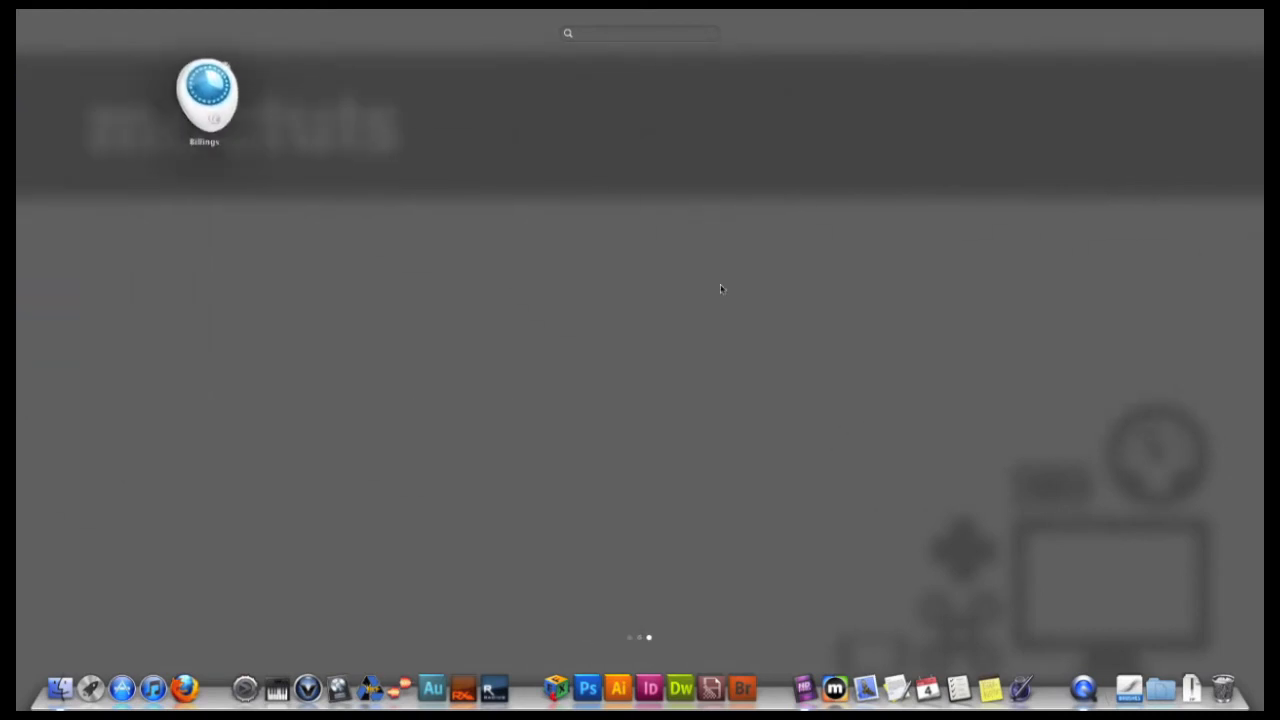
{"action": "mouse_move", "coordinate": [628, 644]}
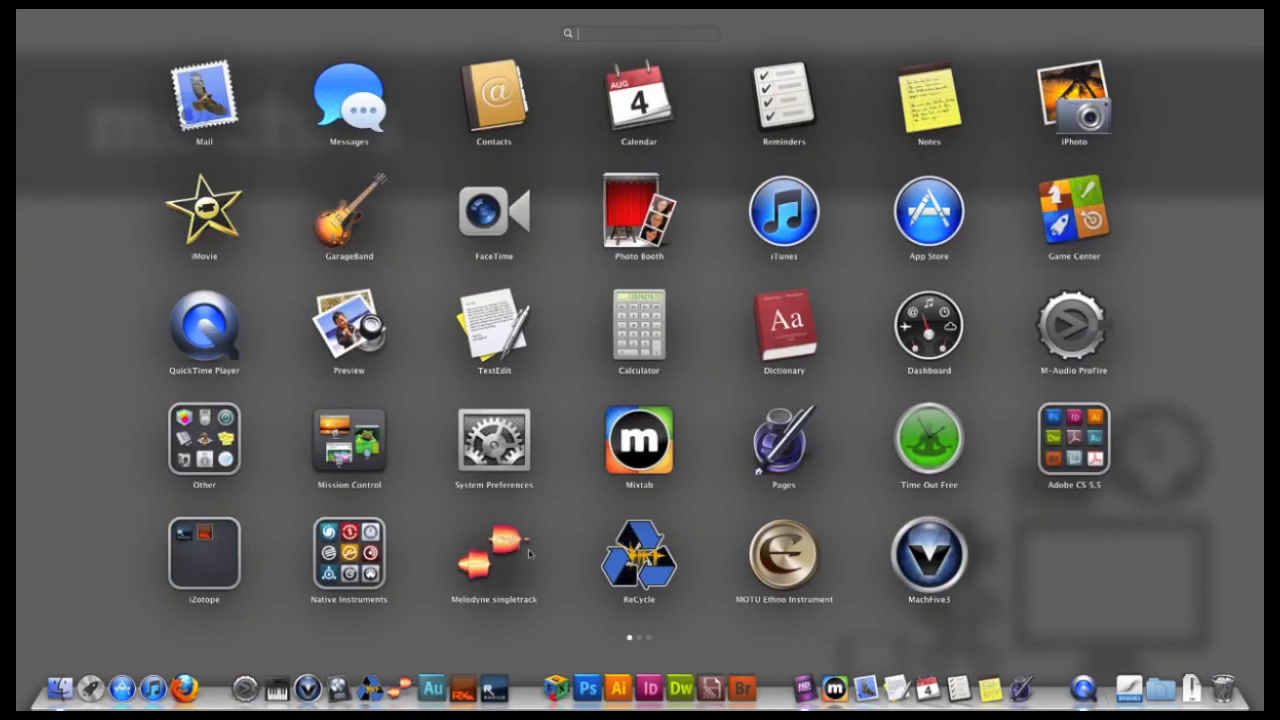
{"action": "mouse_move", "coordinate": [258, 560]}
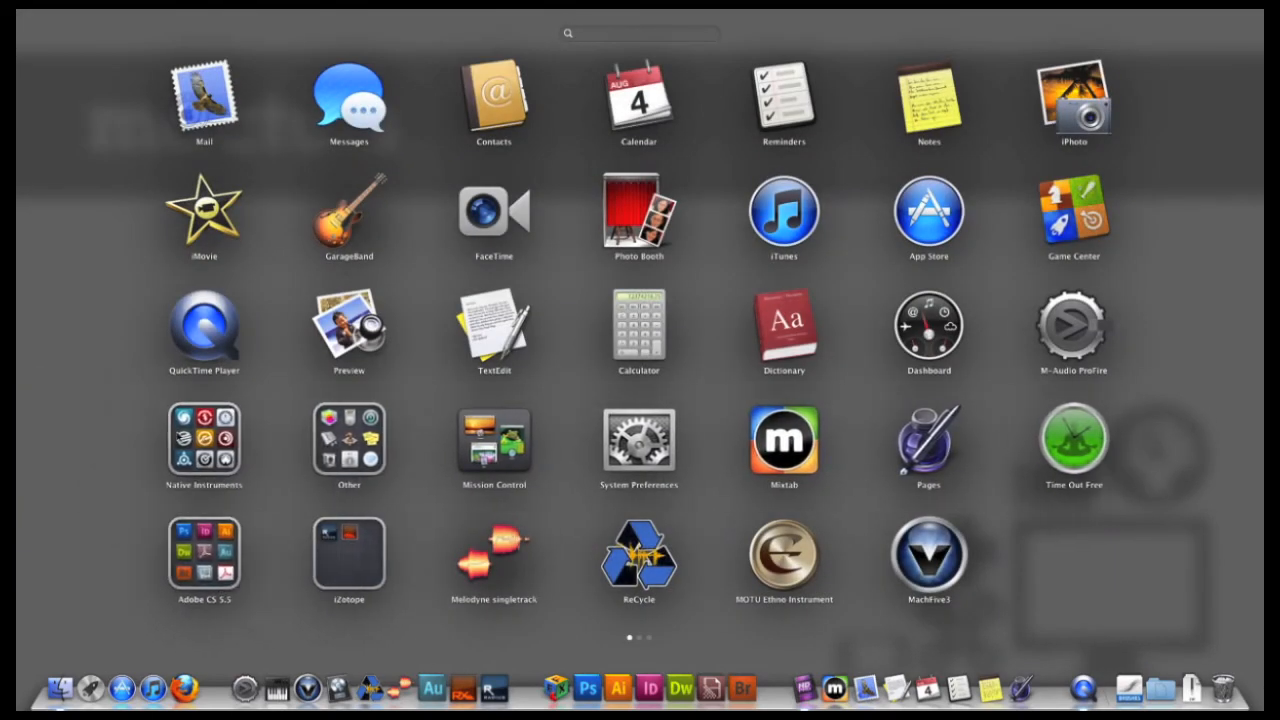
{"action": "mouse_move", "coordinate": [984, 576]}
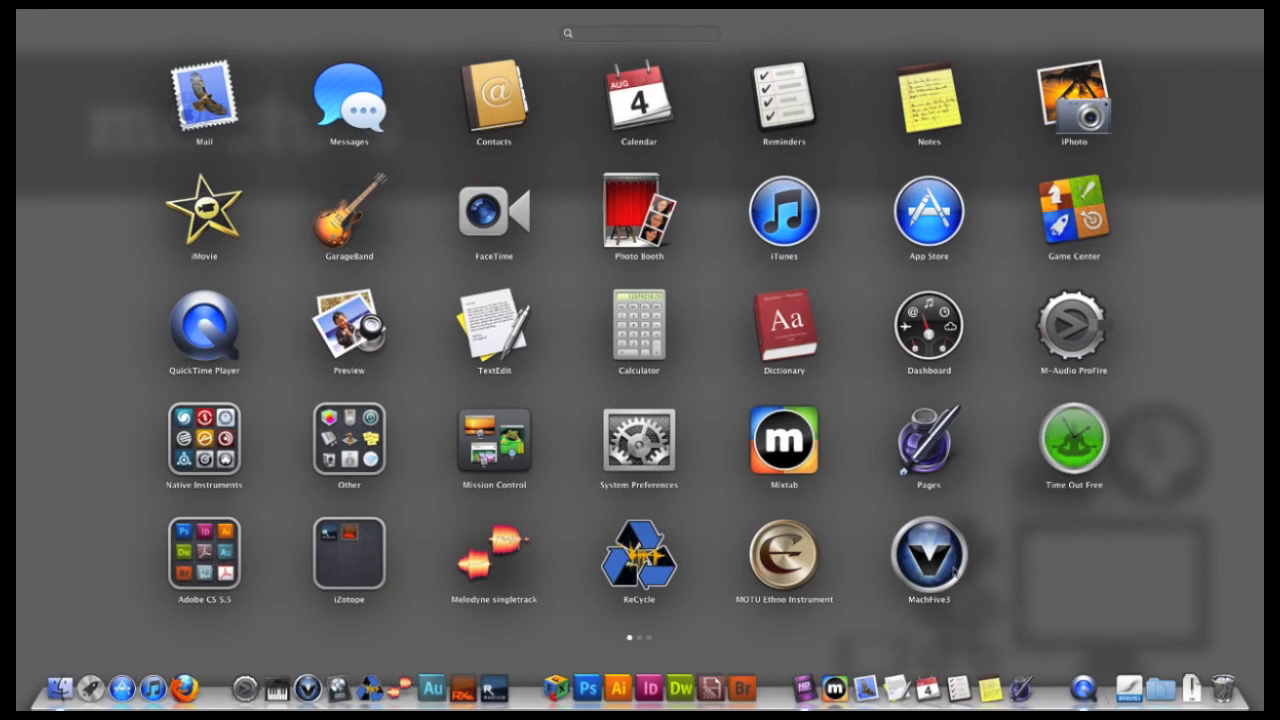
Group MOTU Ultralite and MachFive into a folder renamed MOTU, then reopen it to split them apart.
{"action": "left_click", "coordinate": [640, 32]}
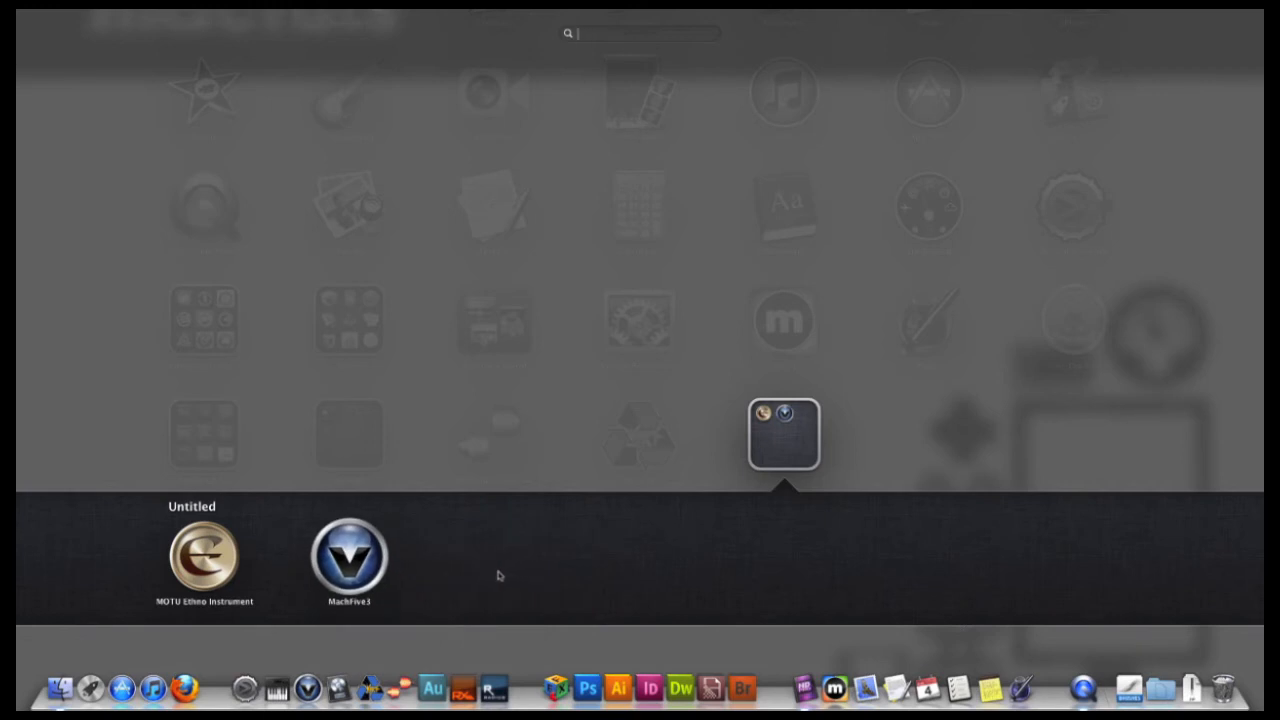
{"action": "mouse_move", "coordinate": [160, 512]}
{"action": "type", "text": "MOTU"}
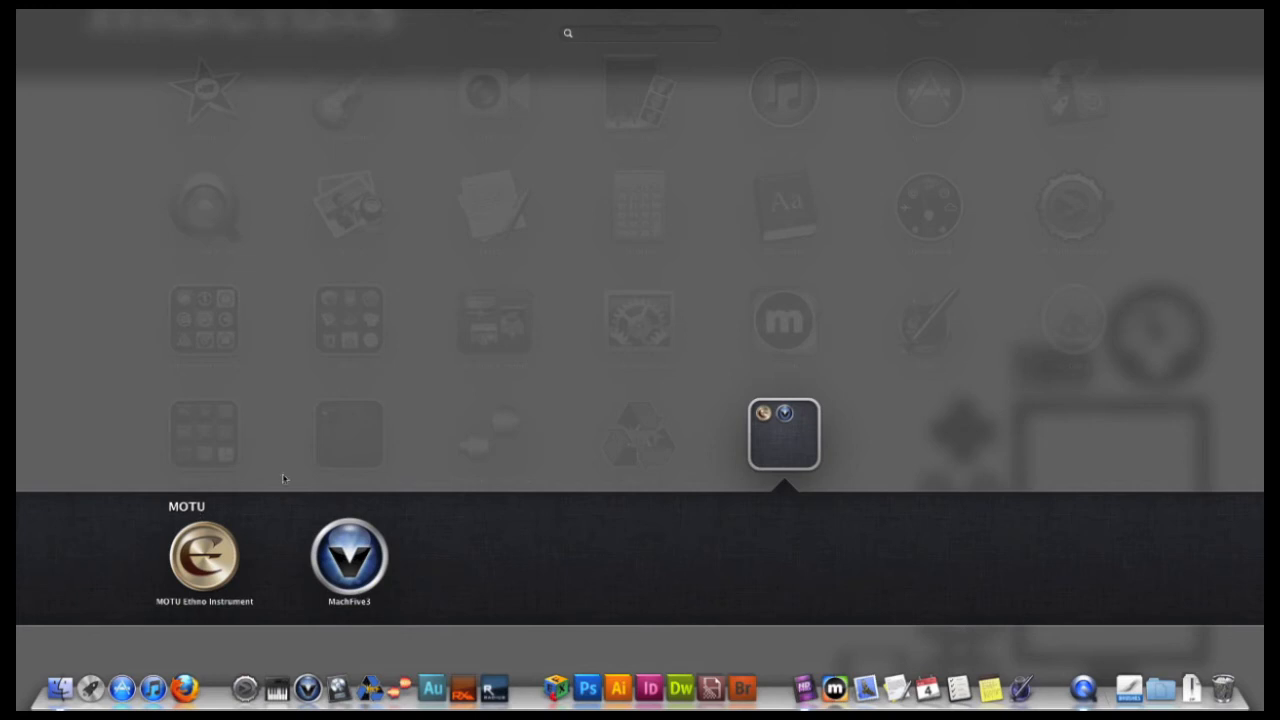
{"action": "left_click", "coordinate": [784, 436]}
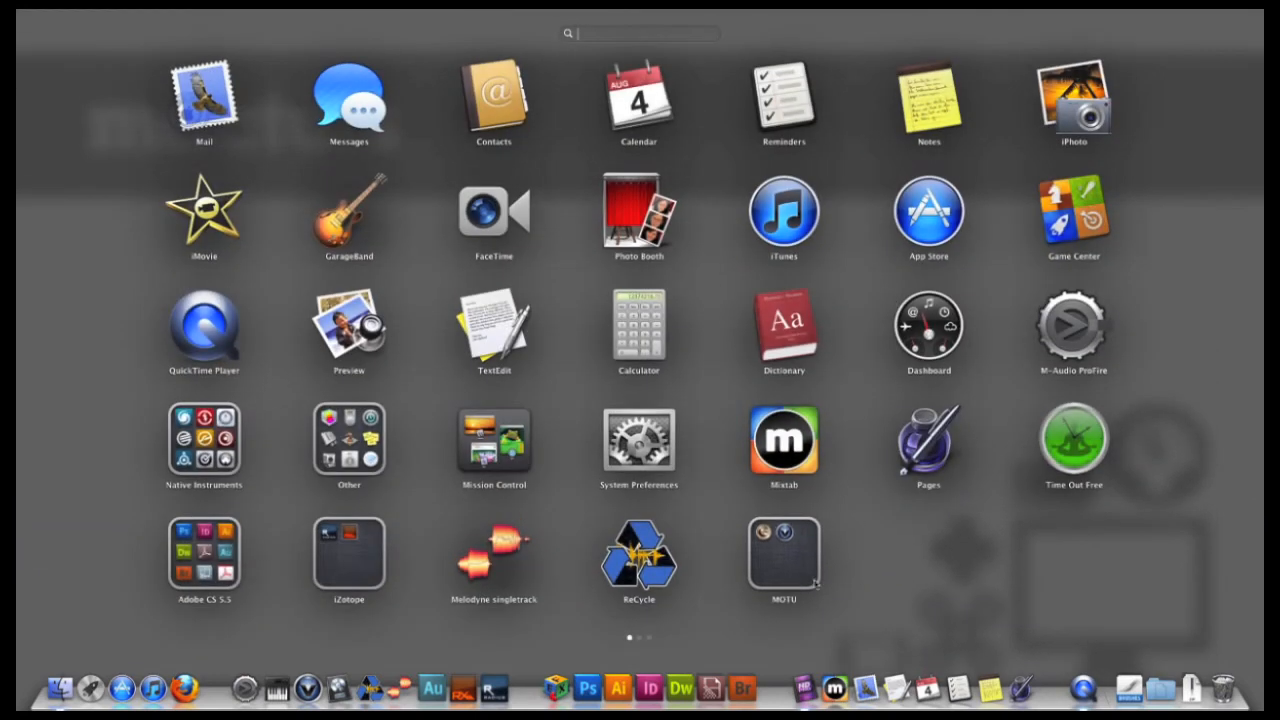
{"action": "mouse_move", "coordinate": [804, 606]}
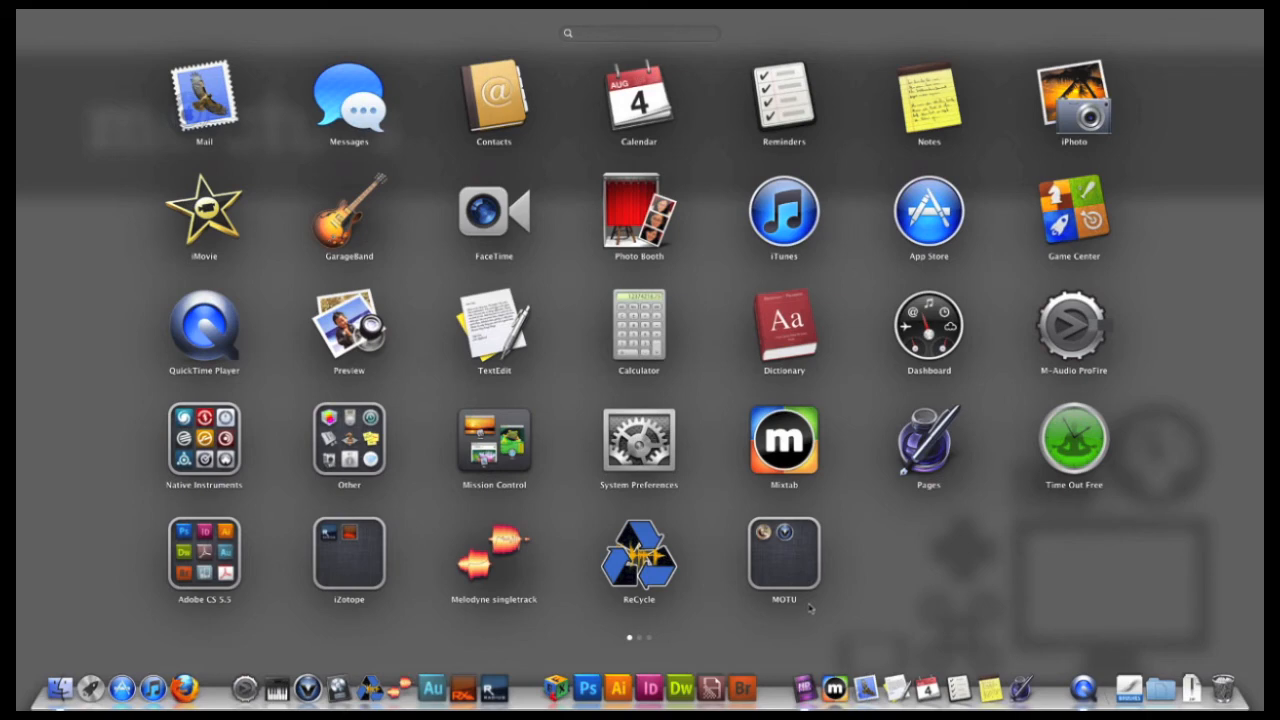
{"action": "left_click", "coordinate": [784, 556]}
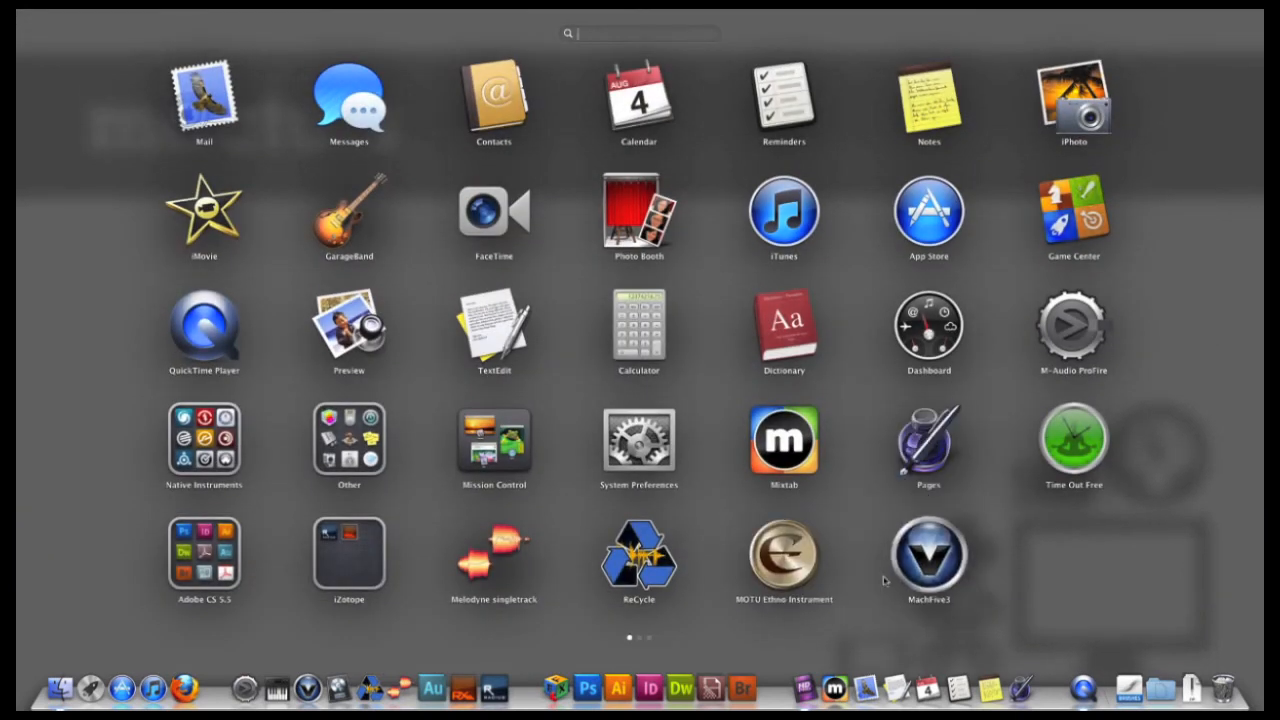
{"action": "mouse_move", "coordinate": [356, 564]}
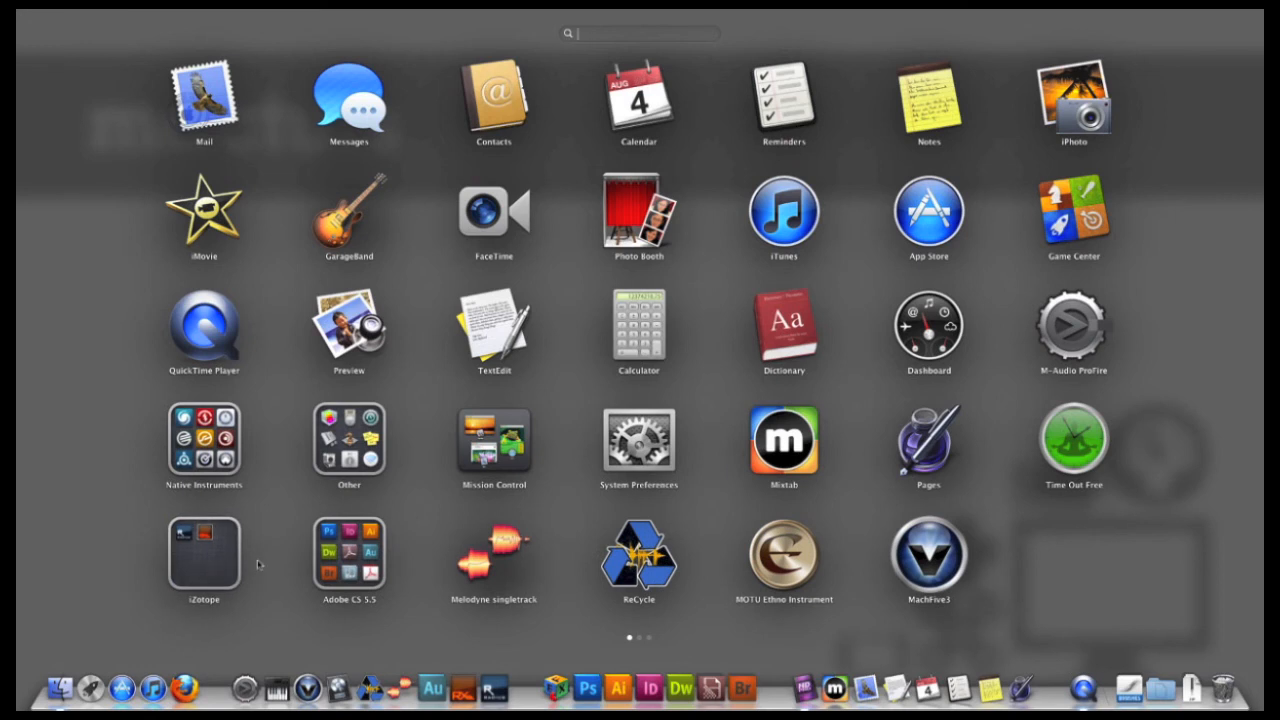
{"action": "mouse_move", "coordinate": [788, 552]}
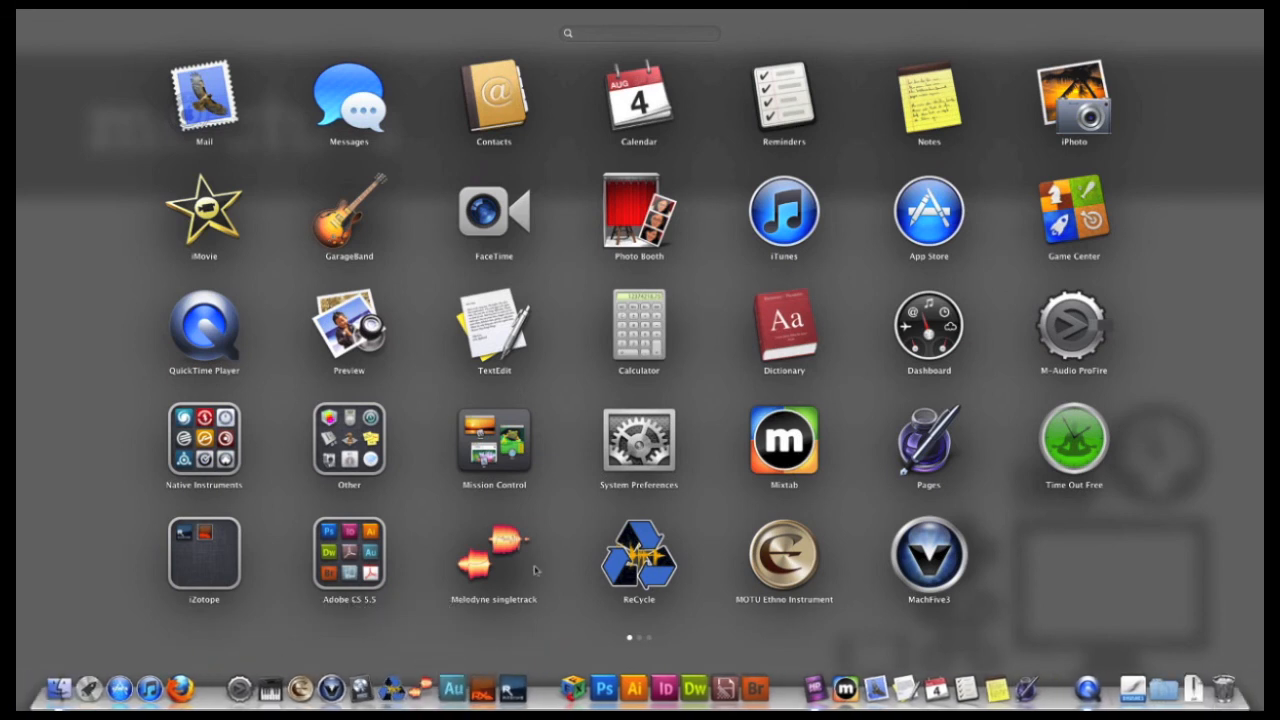
{"action": "mouse_move", "coordinate": [830, 532]}
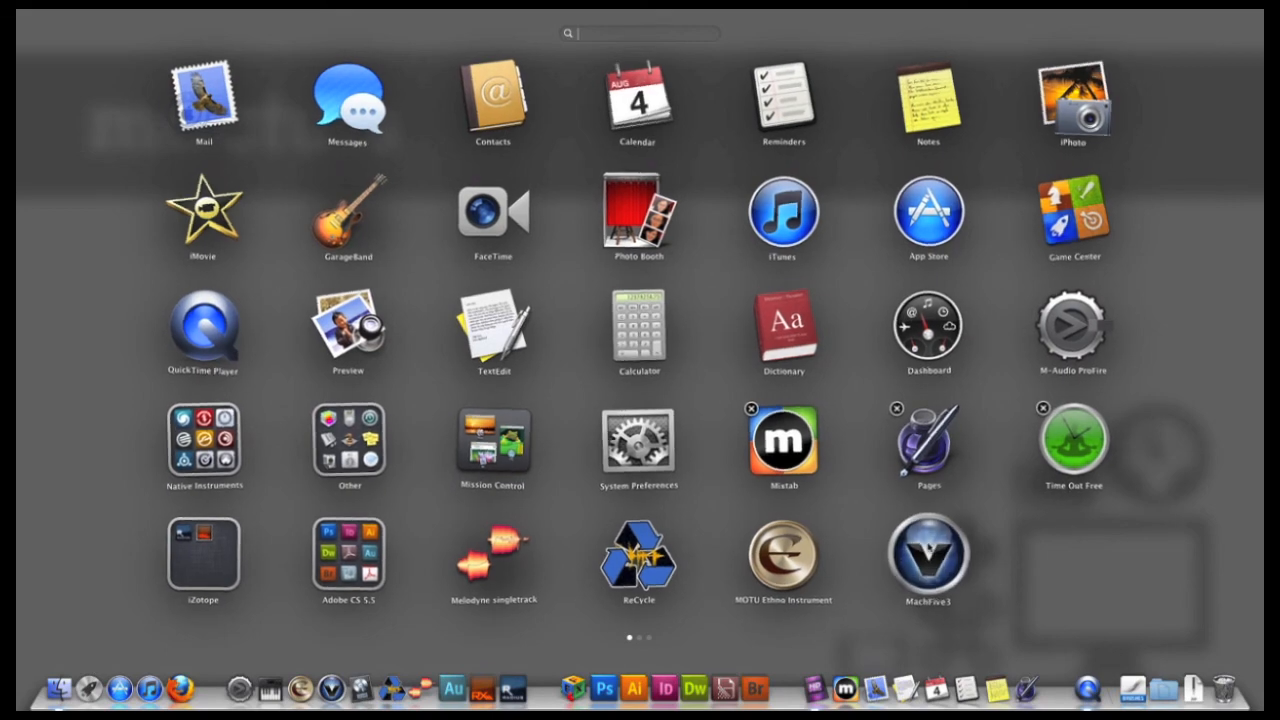
{"action": "mouse_move", "coordinate": [820, 512]}
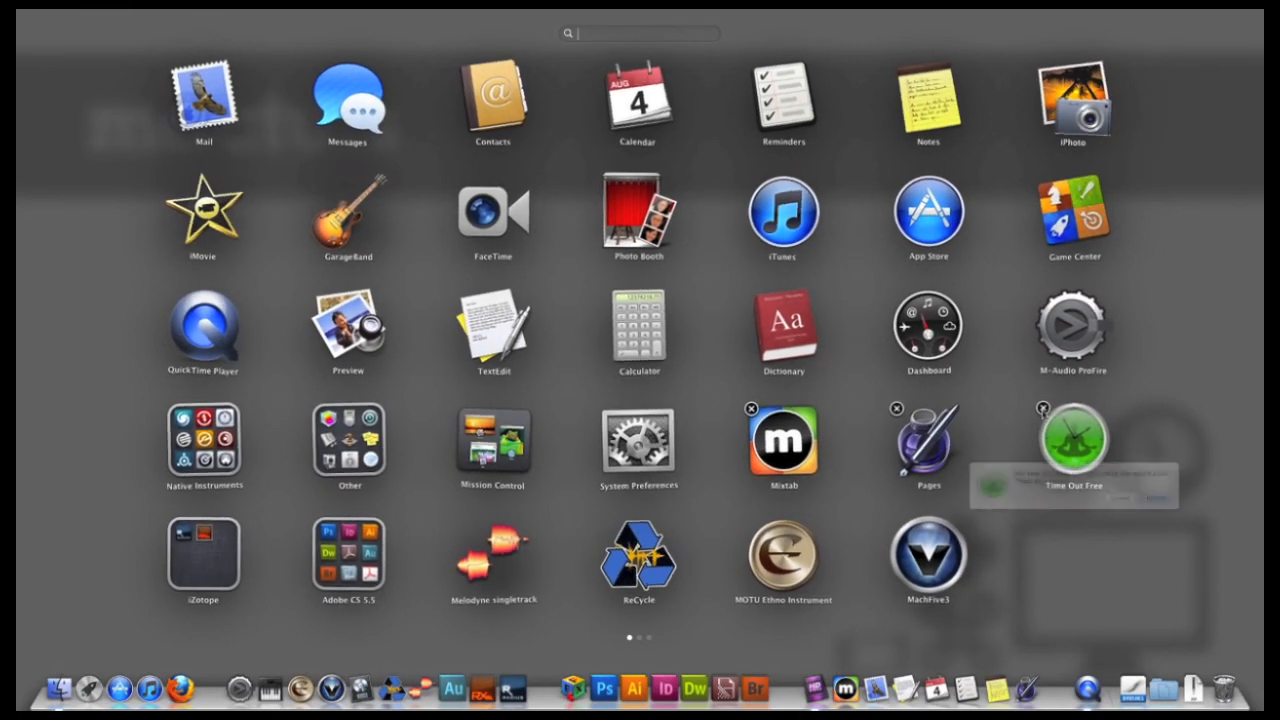
Request deletion of Time Out Free via its X badge, showing the confirmation prompt.
{"action": "left_click", "coordinate": [1044, 408]}
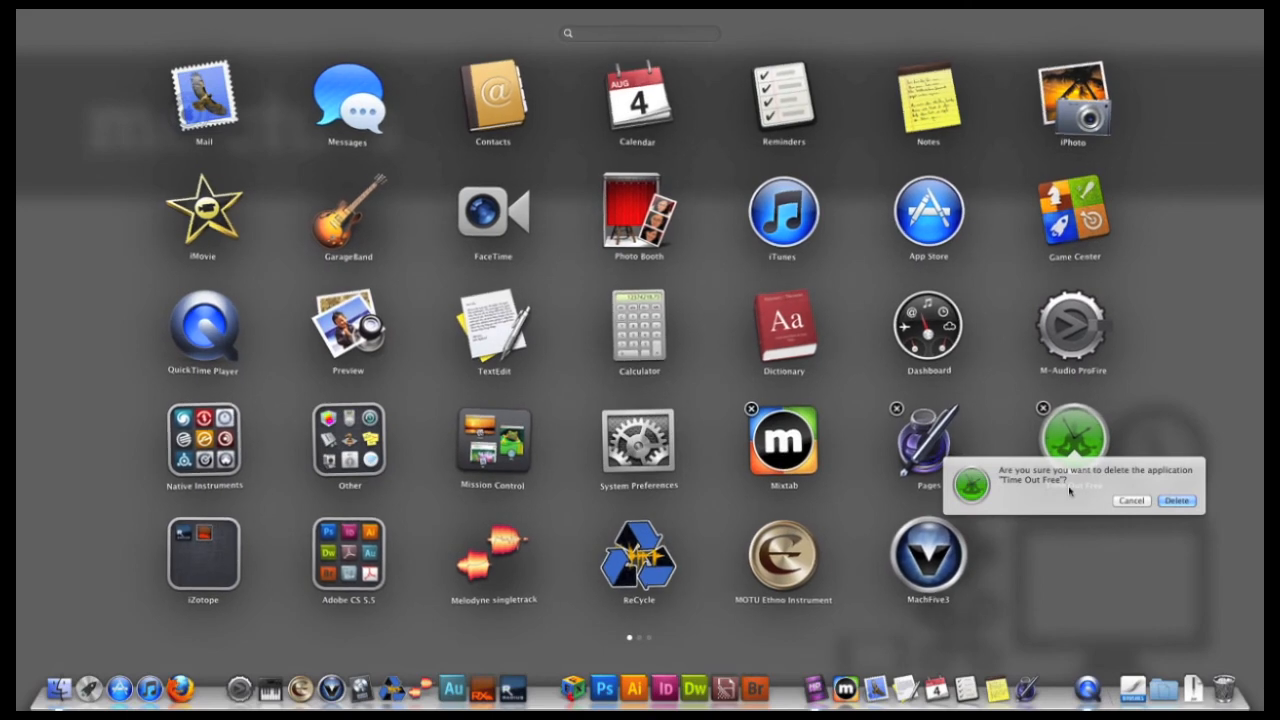